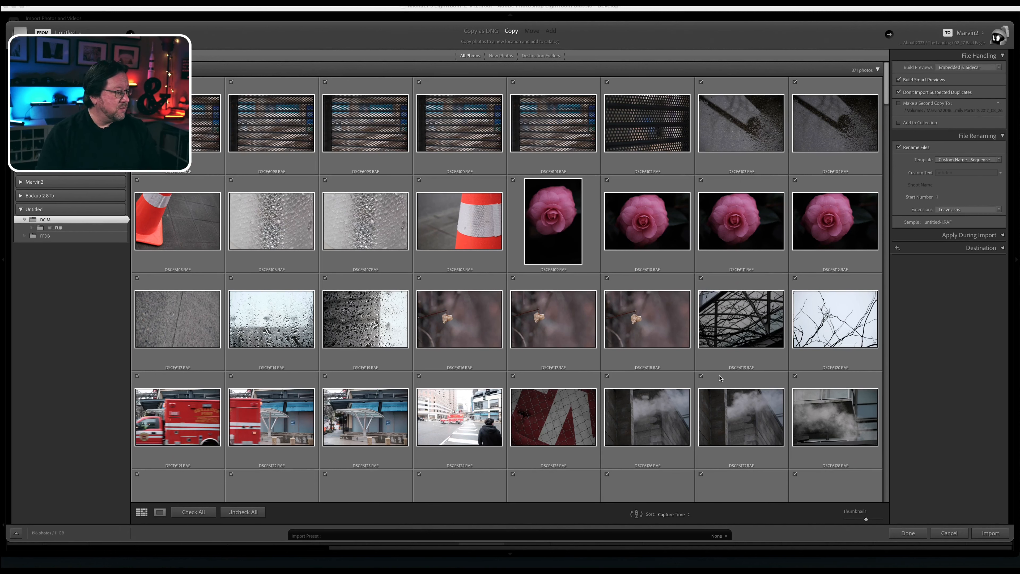
pyautogui.moveTo(43, 533)
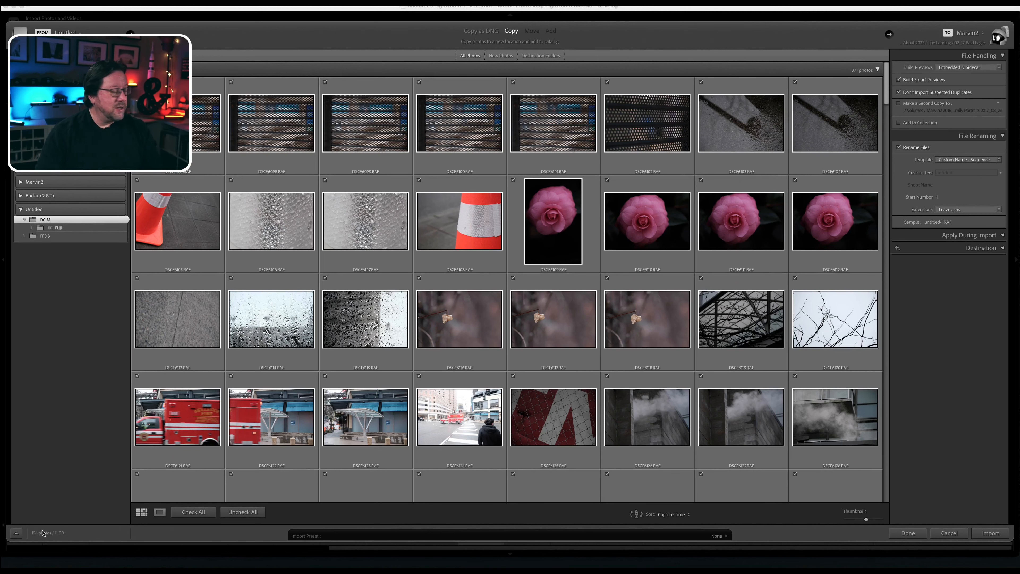
pyautogui.moveTo(125, 519)
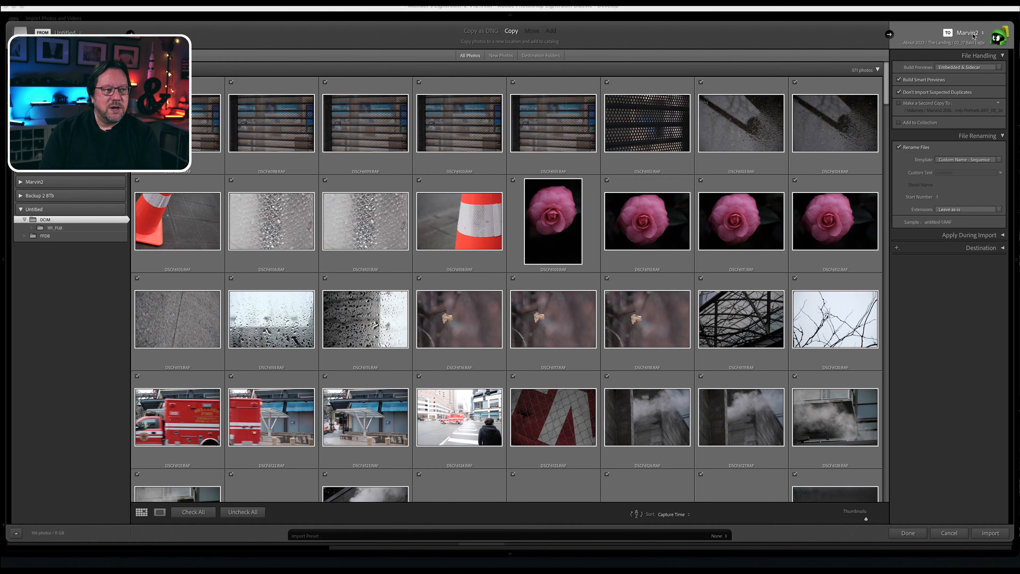
# Browse the import destination to IMG Photos > Out and About 2023 > Bellevue on the archive drive
pyautogui.click(969, 33)
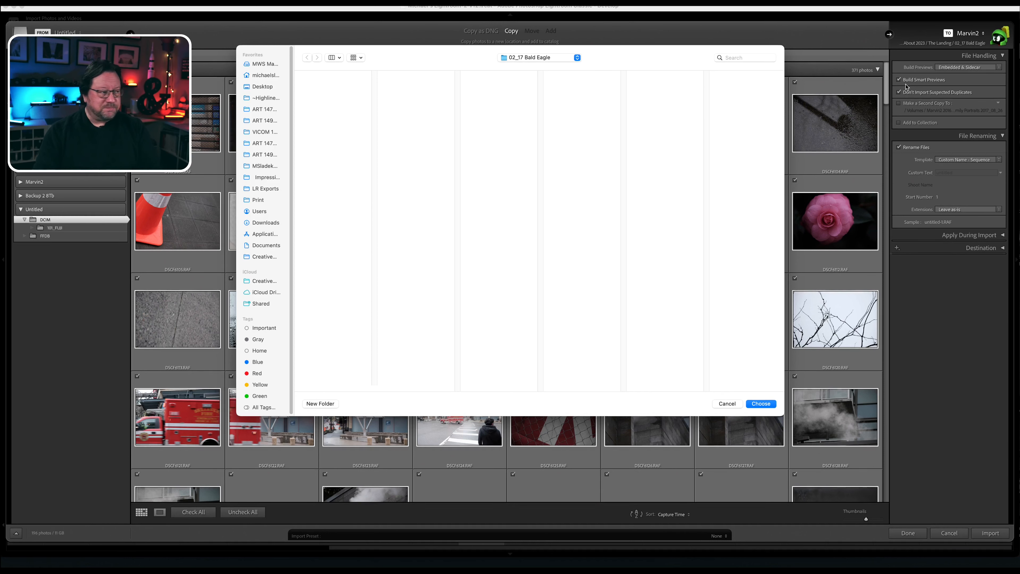
pyautogui.moveTo(280, 193)
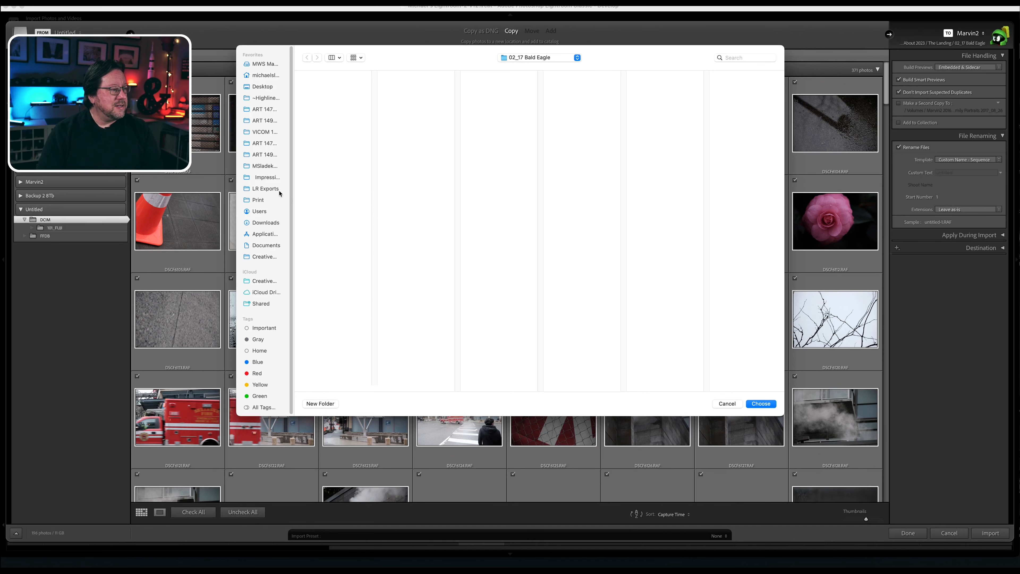
pyautogui.moveTo(405, 215)
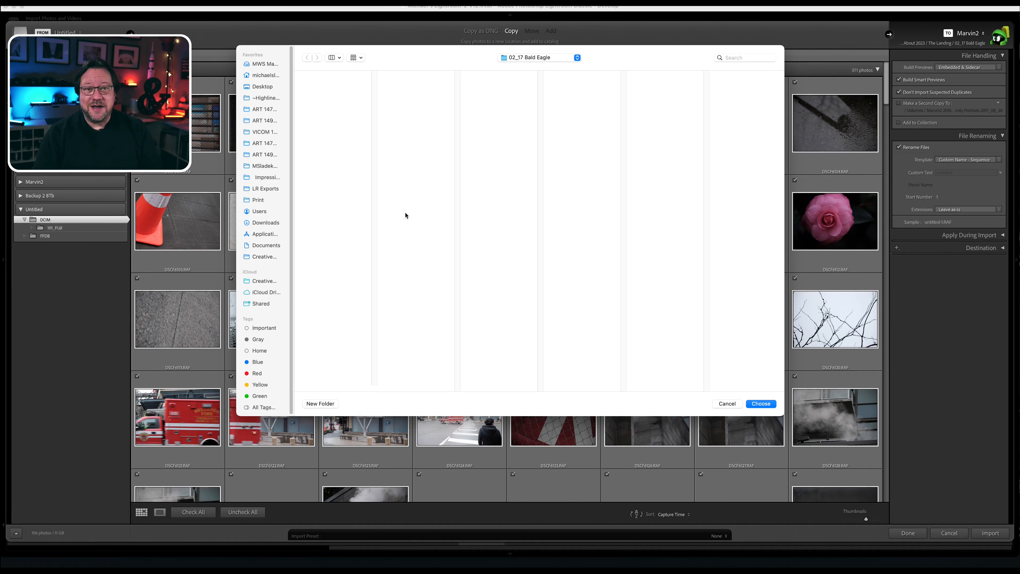
pyautogui.moveTo(309, 298)
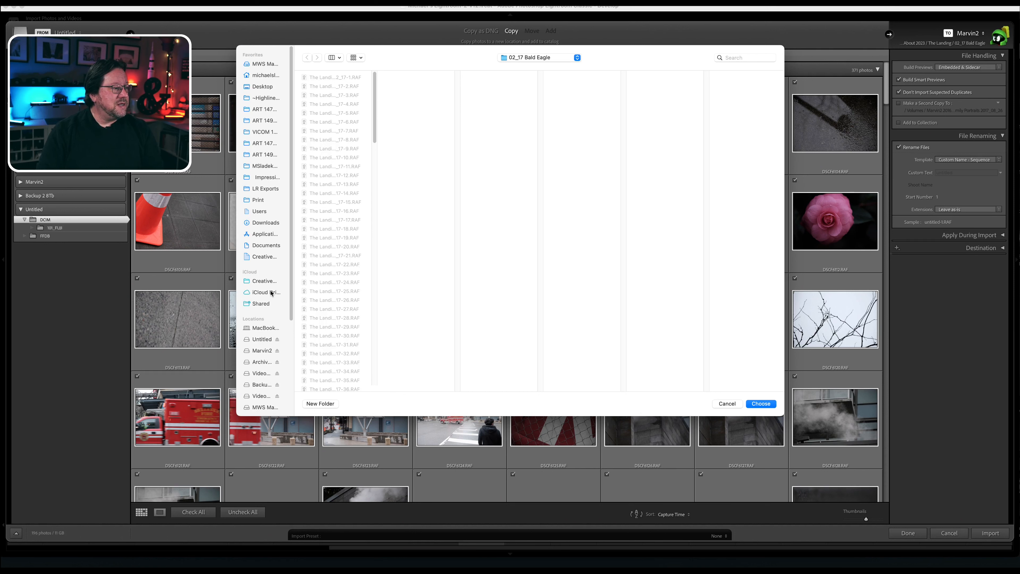
pyautogui.click(262, 350)
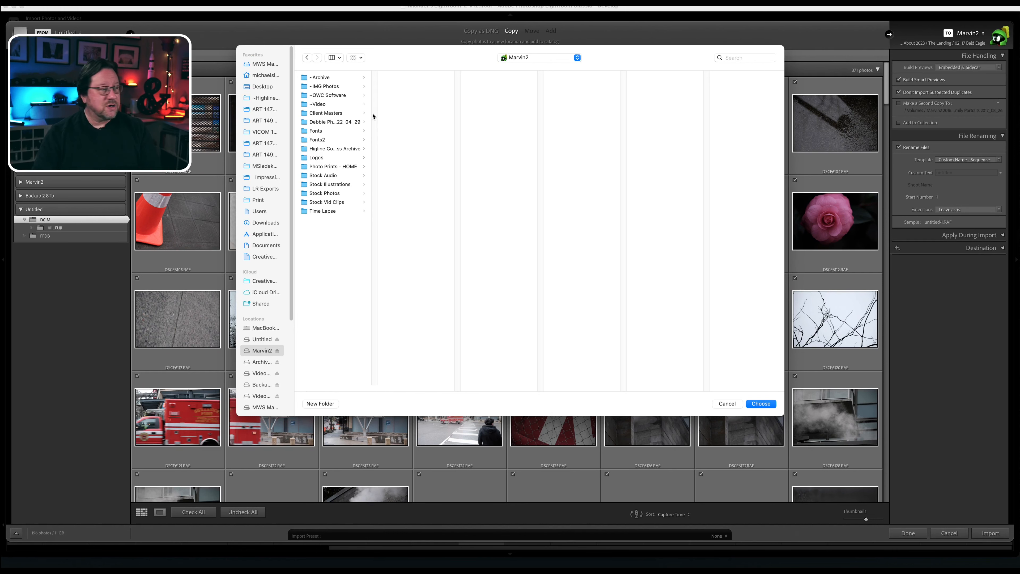
pyautogui.click(323, 86)
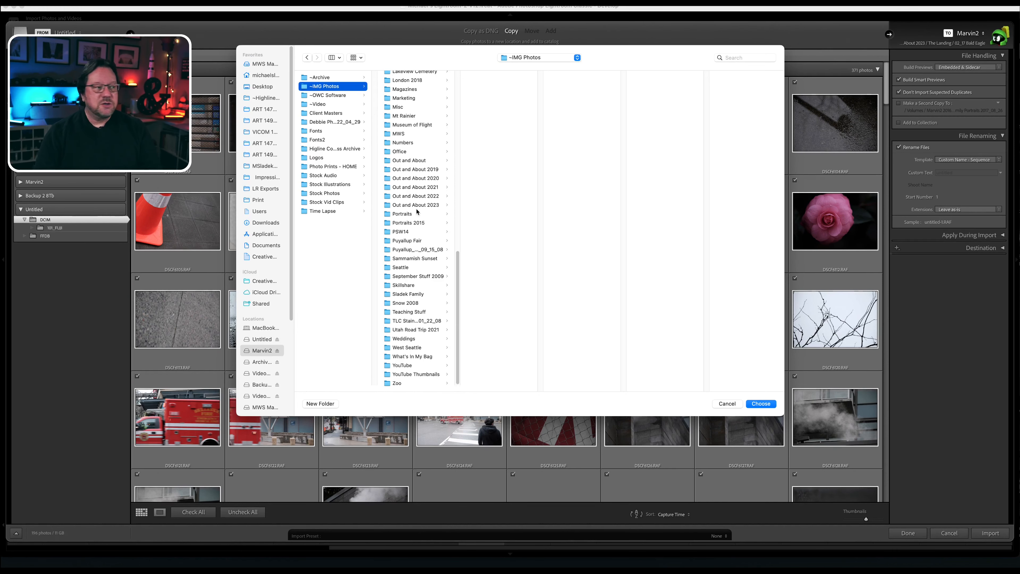
pyautogui.click(417, 205)
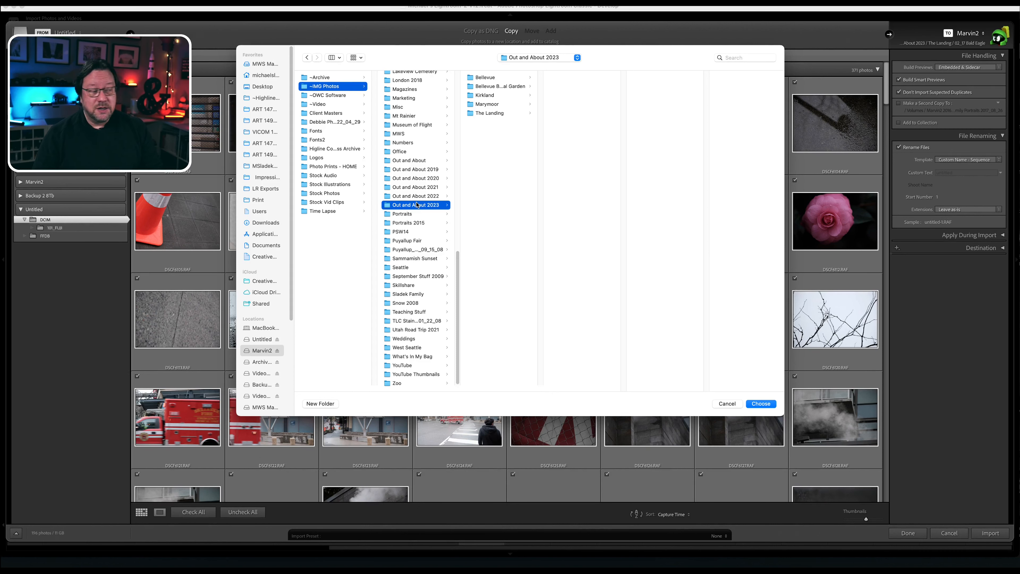
pyautogui.moveTo(502, 83)
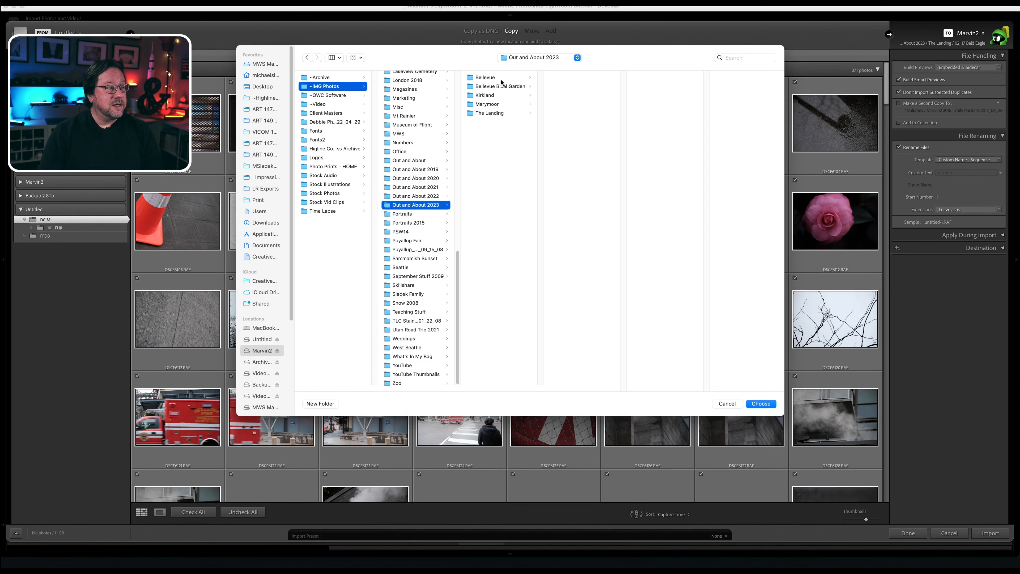
pyautogui.click(485, 76)
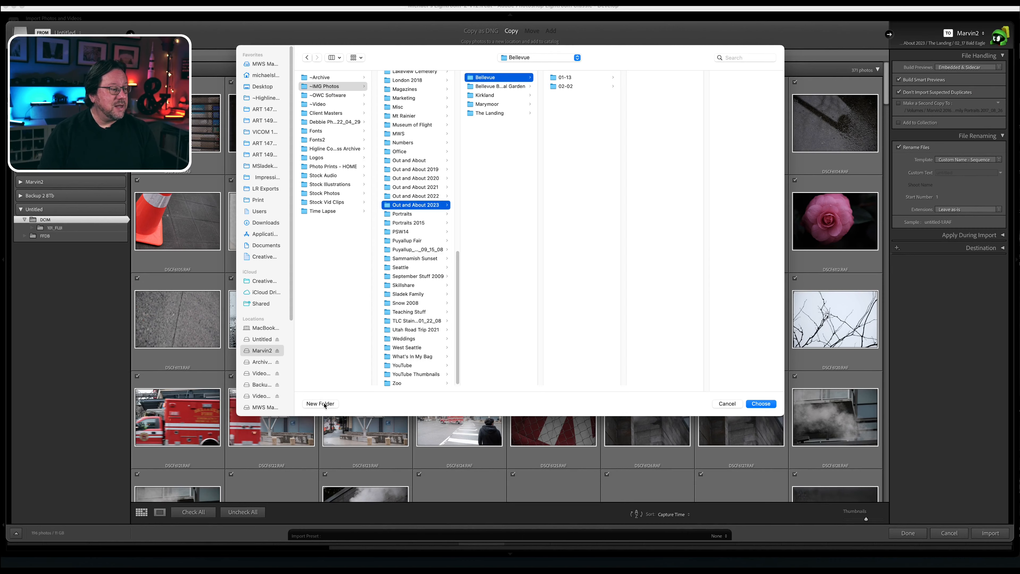
# Create a new folder named 02-17 inside the Bellevue folder
pyautogui.click(320, 404)
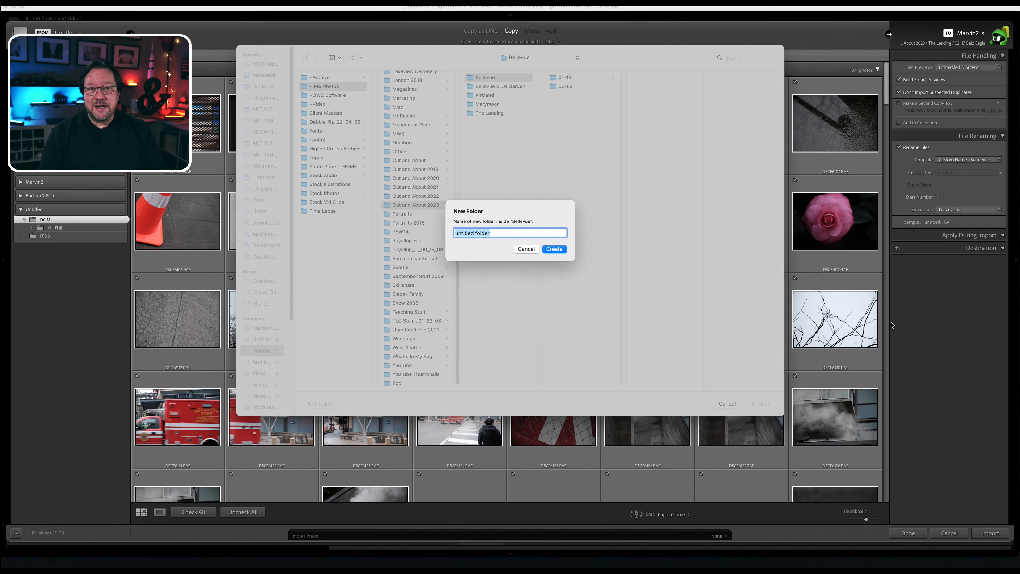
pyautogui.moveTo(931, 315)
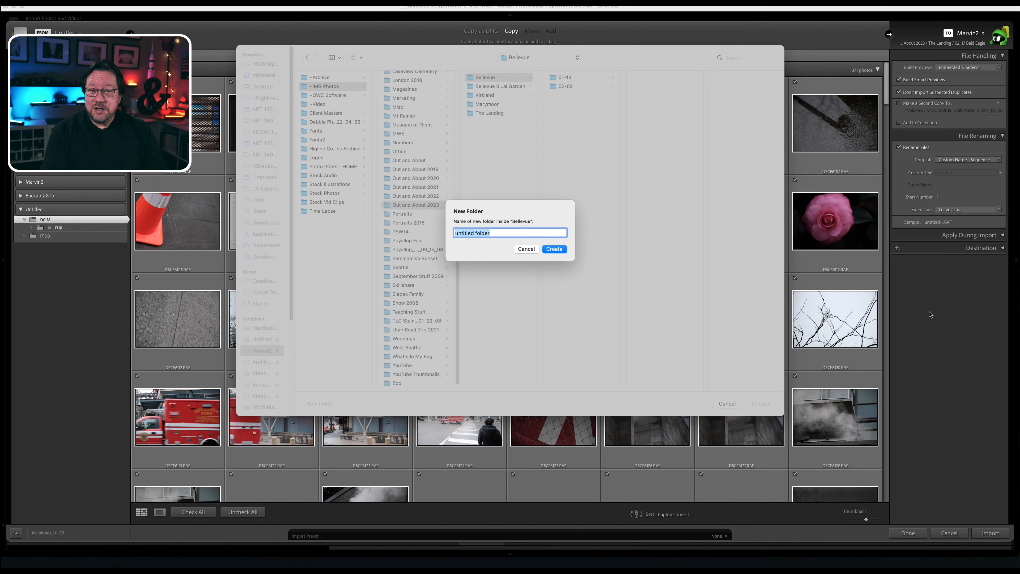
pyautogui.write('02')
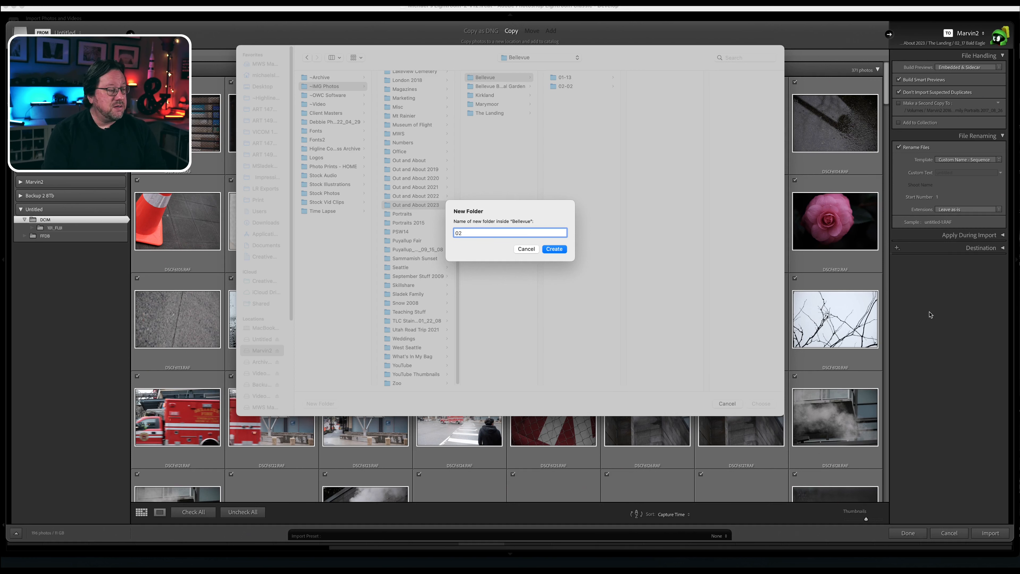
pyautogui.write('-')
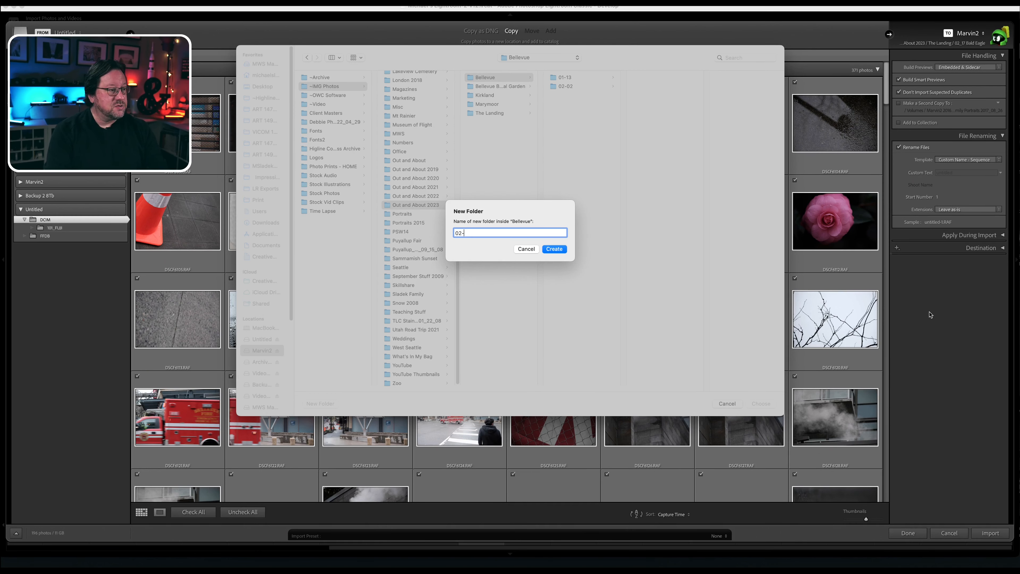
pyautogui.write('17')
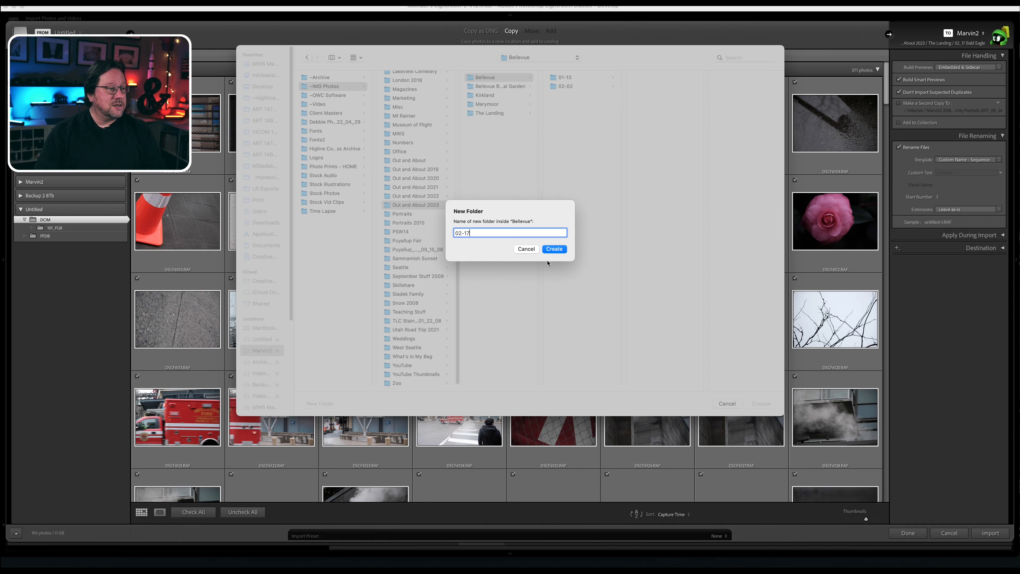
pyautogui.click(554, 249)
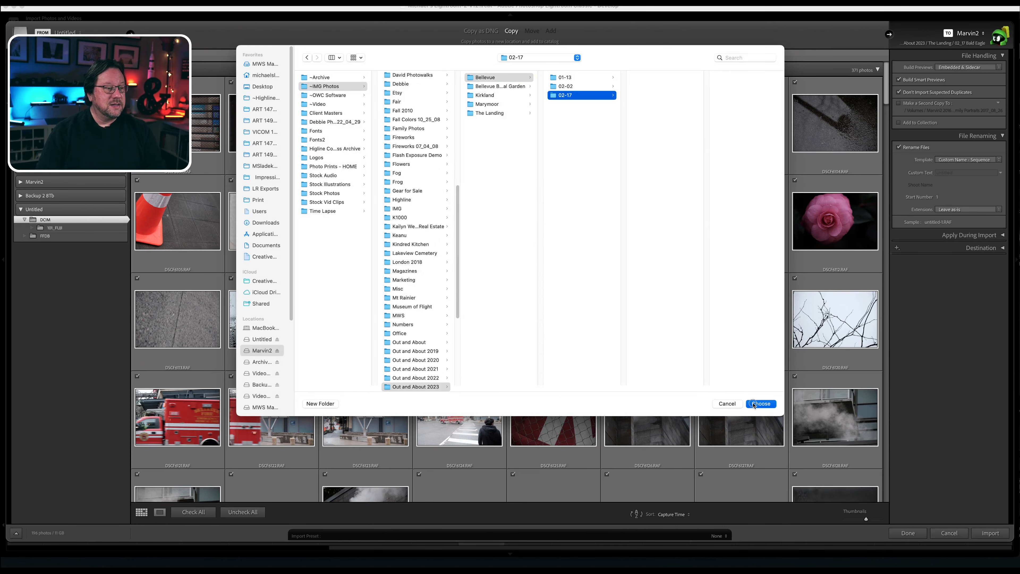
# Confirm 02-17 as destination, add the import to the Bellevue collection and expand File Renaming
pyautogui.click(760, 403)
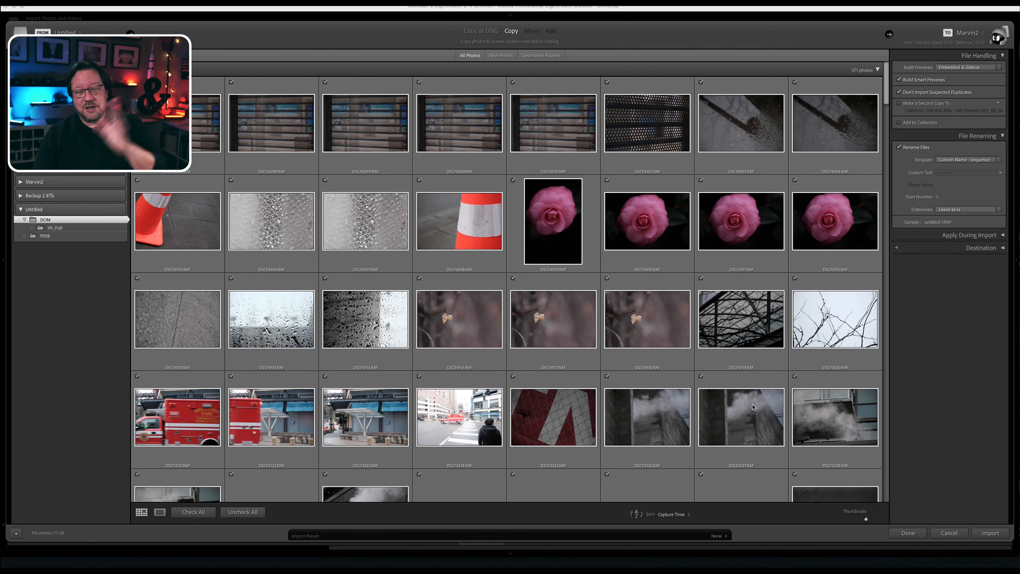
pyautogui.moveTo(753, 407)
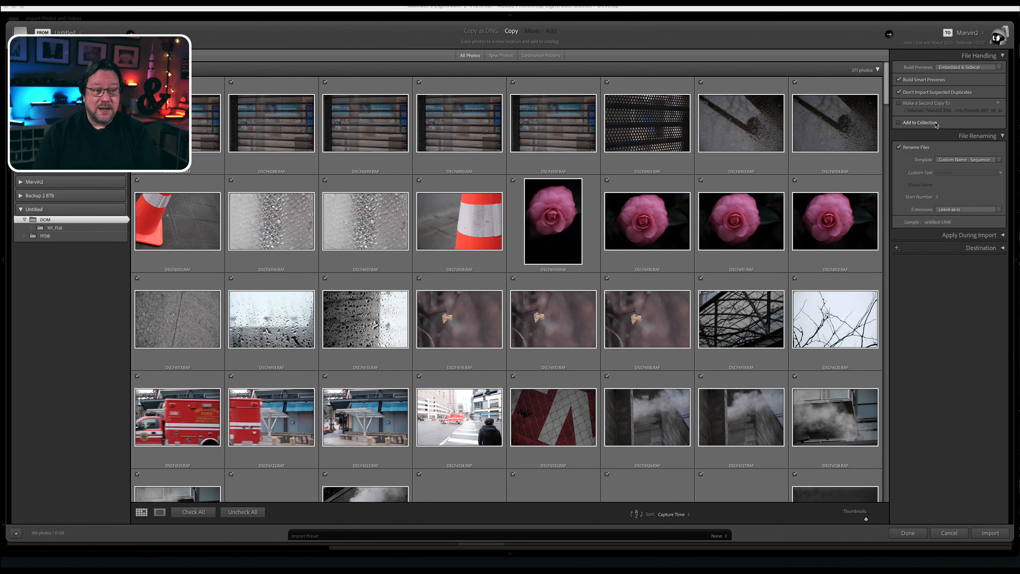
pyautogui.click(900, 122)
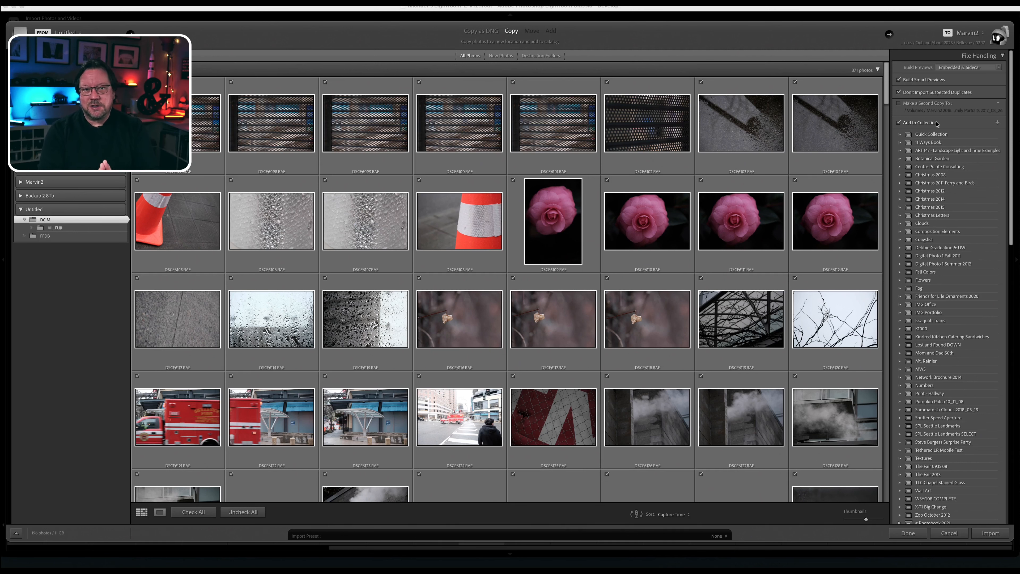
pyautogui.scroll(-3)
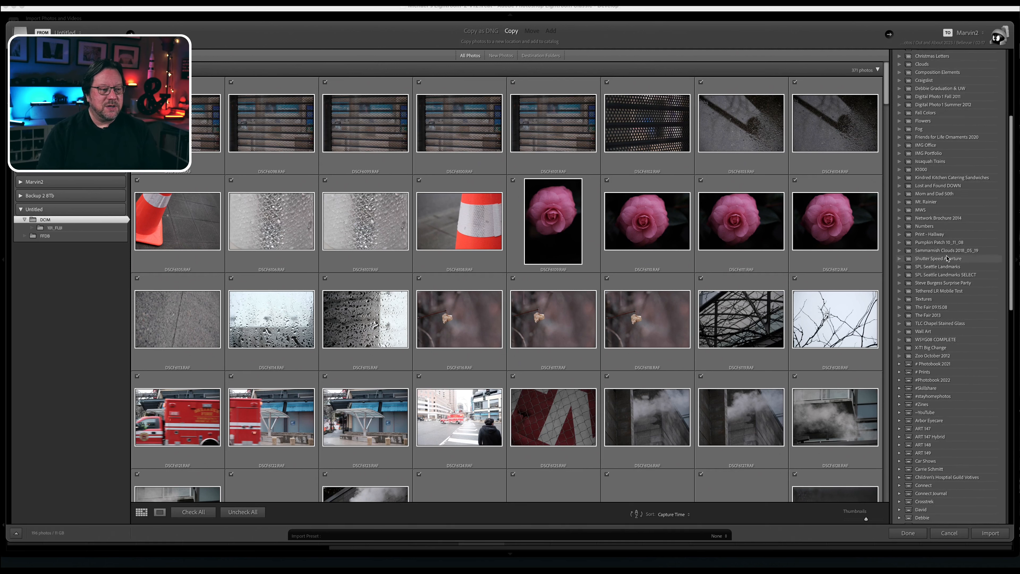
pyautogui.scroll(-3)
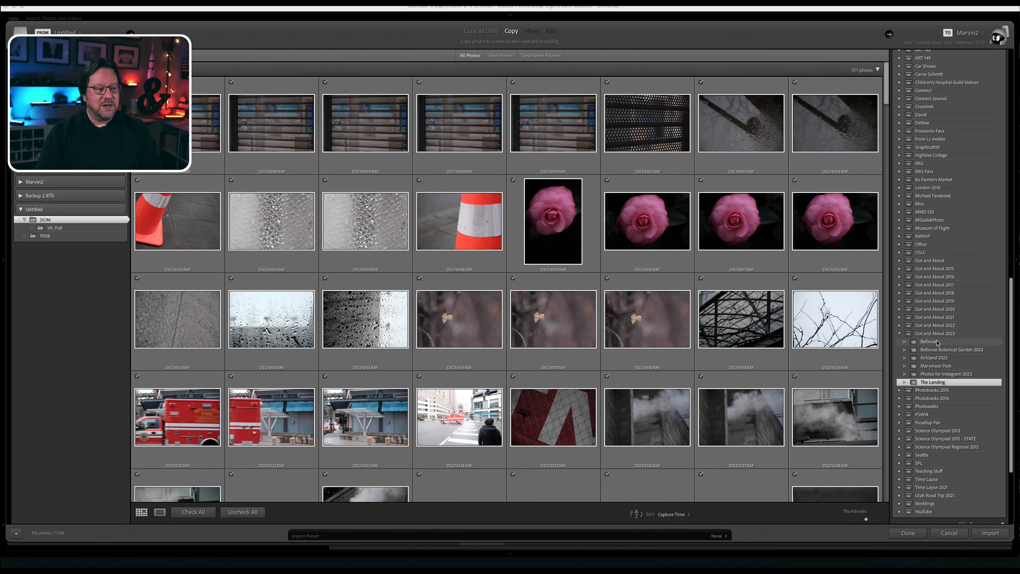
pyautogui.click(928, 341)
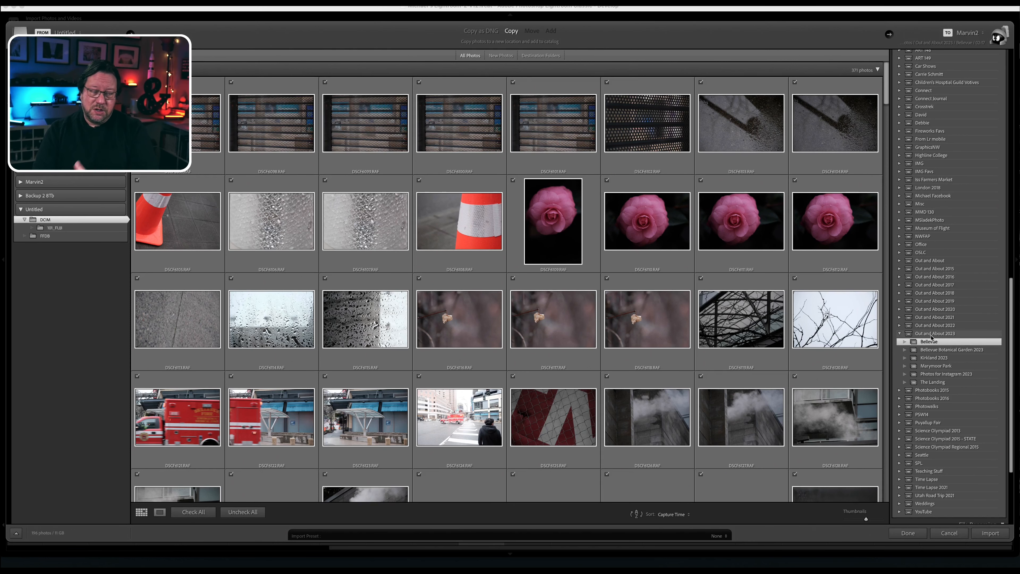
pyautogui.moveTo(948, 383)
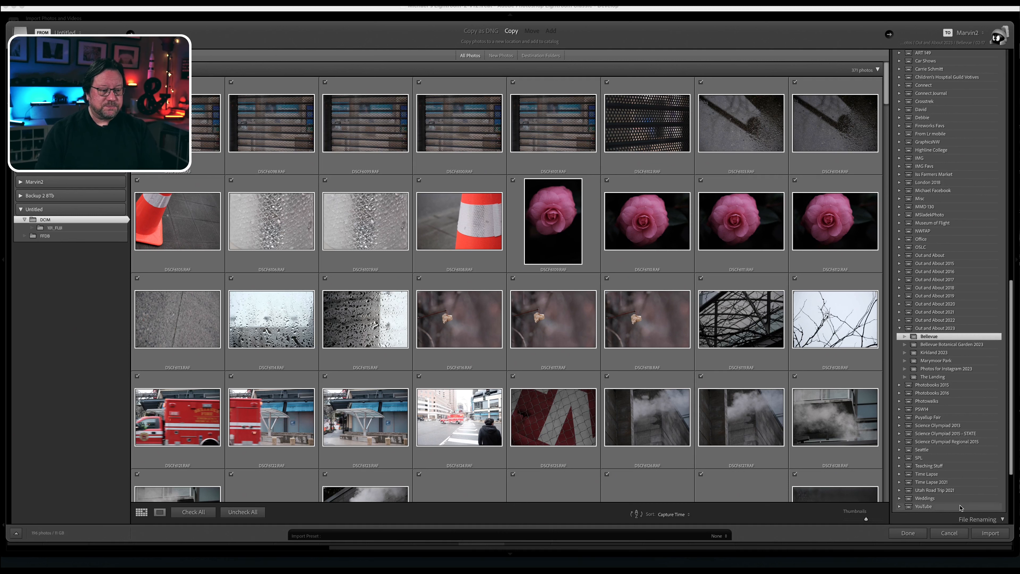
pyautogui.click(979, 519)
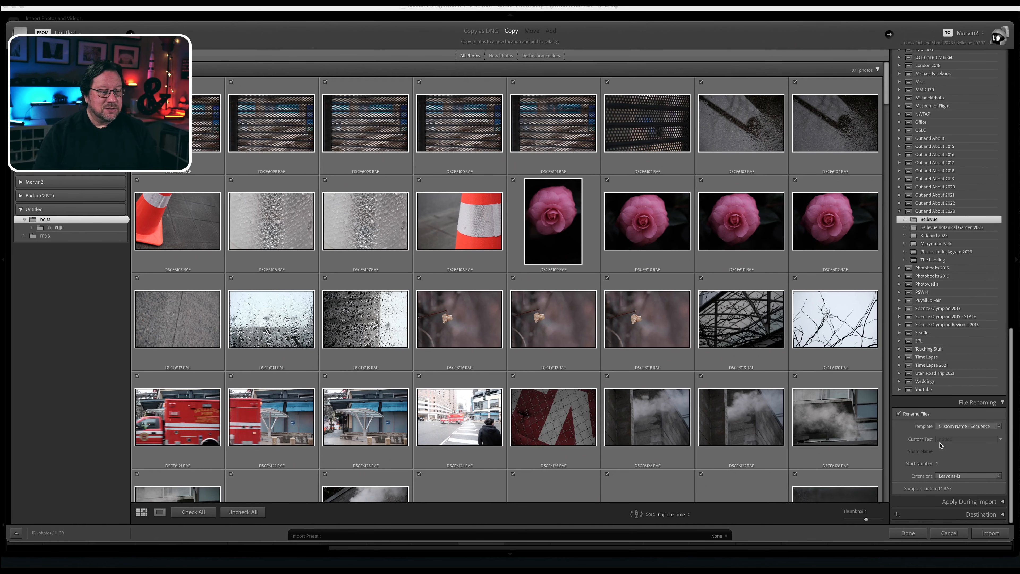
# Enter the custom name Downtown Bellevue Misty and run the import
pyautogui.write('Dow')
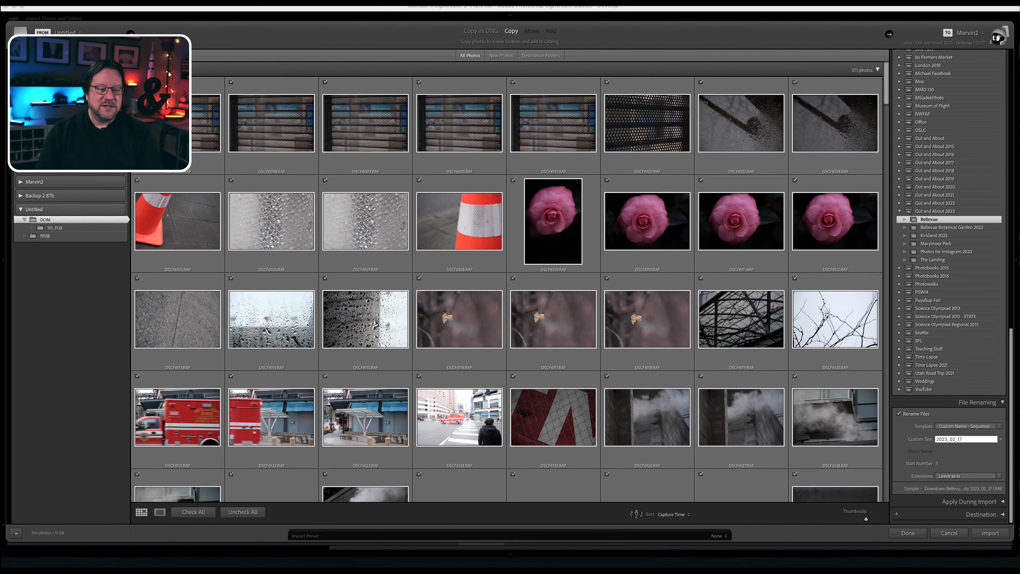
pyautogui.click(988, 533)
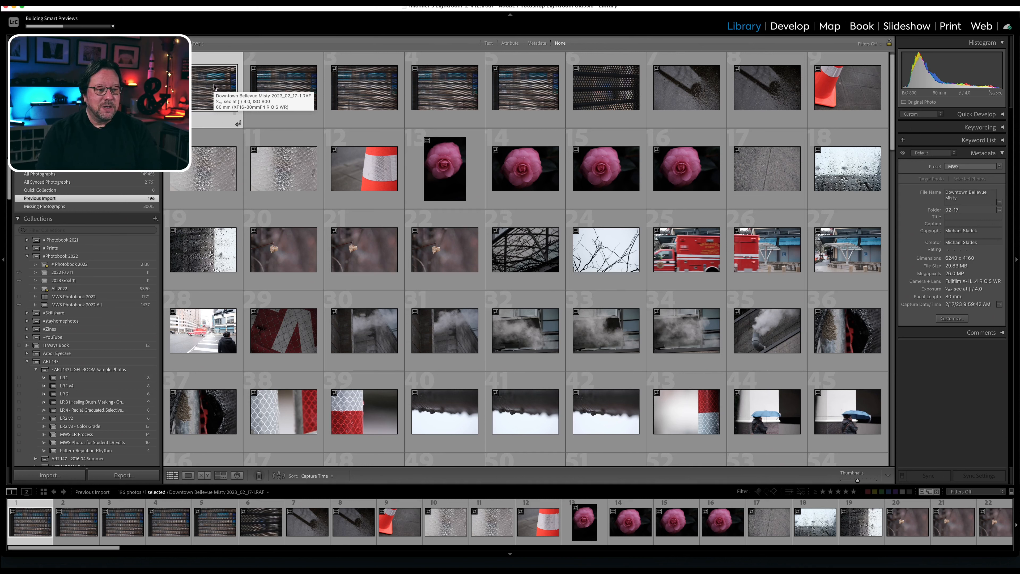
pyautogui.moveTo(768, 88)
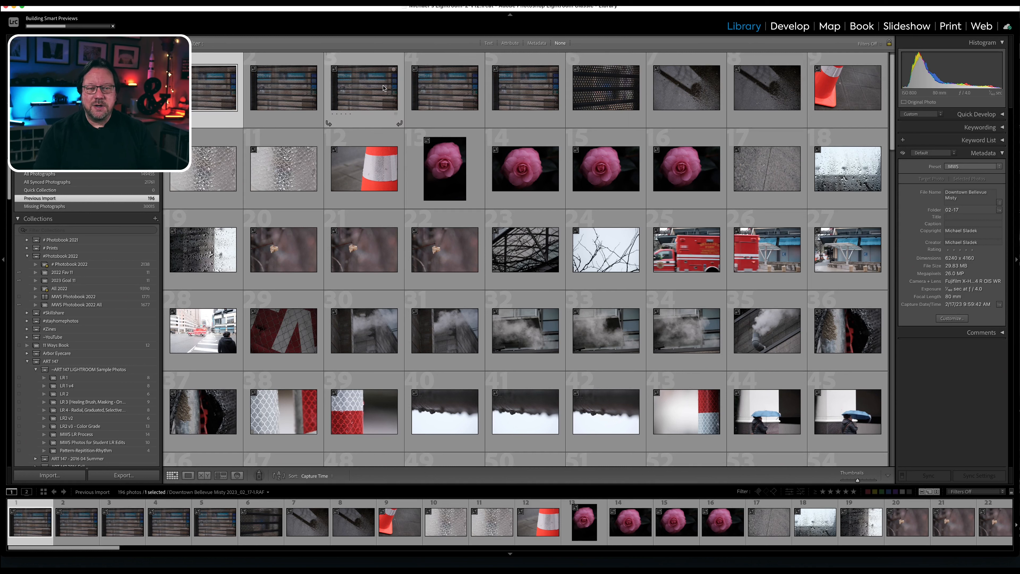
pyautogui.moveTo(384, 88)
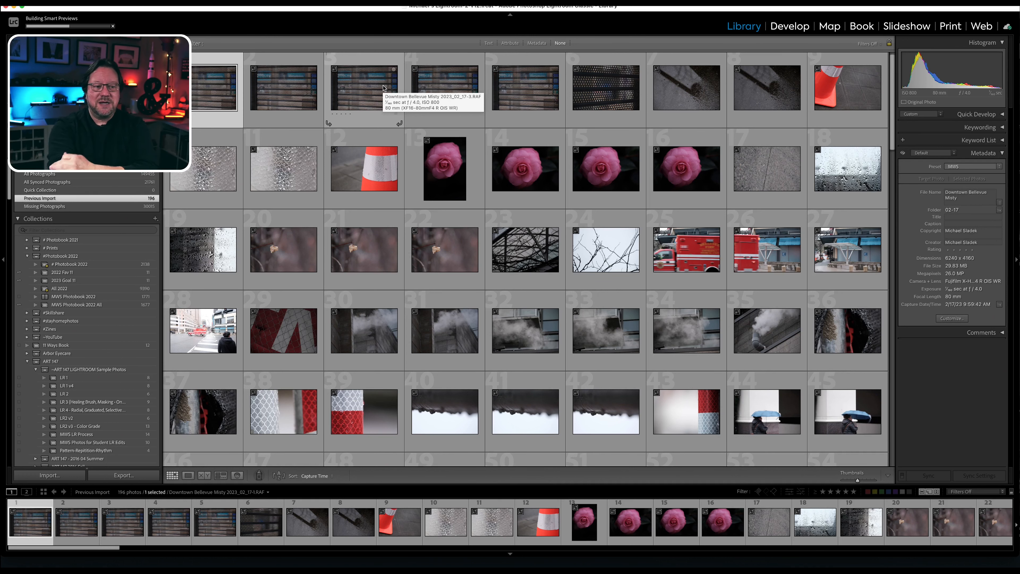
pyautogui.moveTo(403, 113)
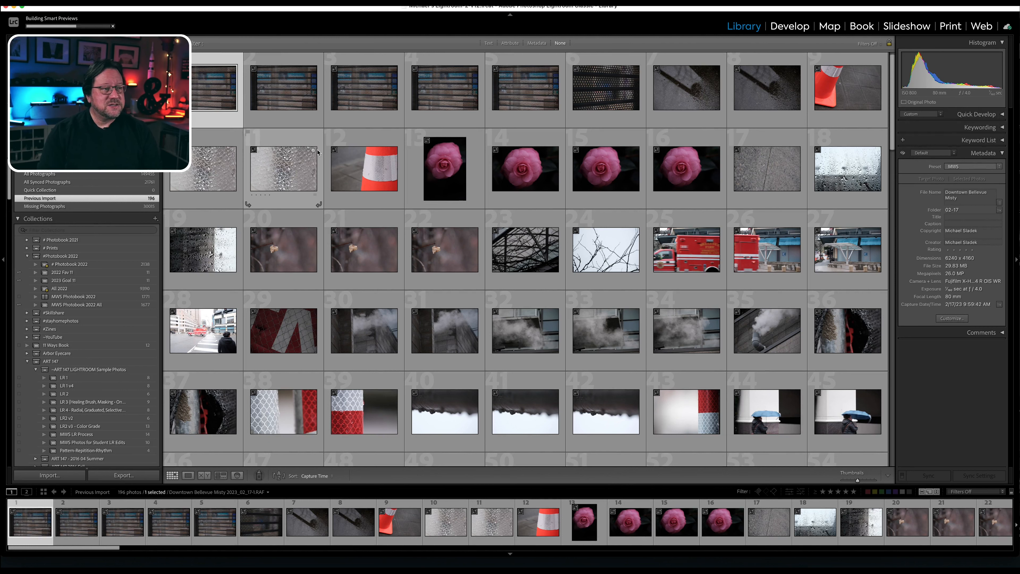
pyautogui.click(790, 26)
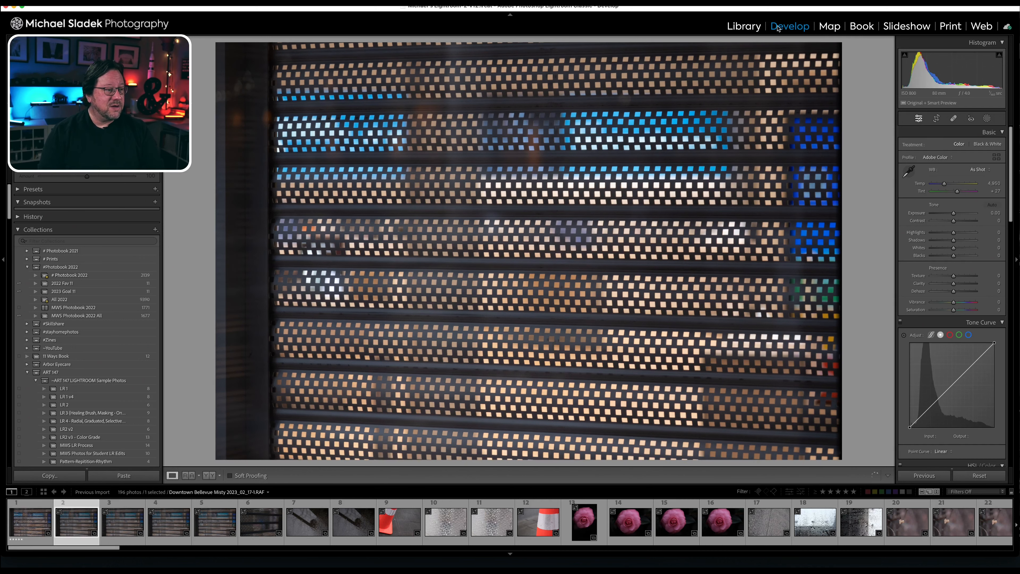
# Step through the filmstrip shots and rate the traffic cone close-up five stars
pyautogui.click(123, 521)
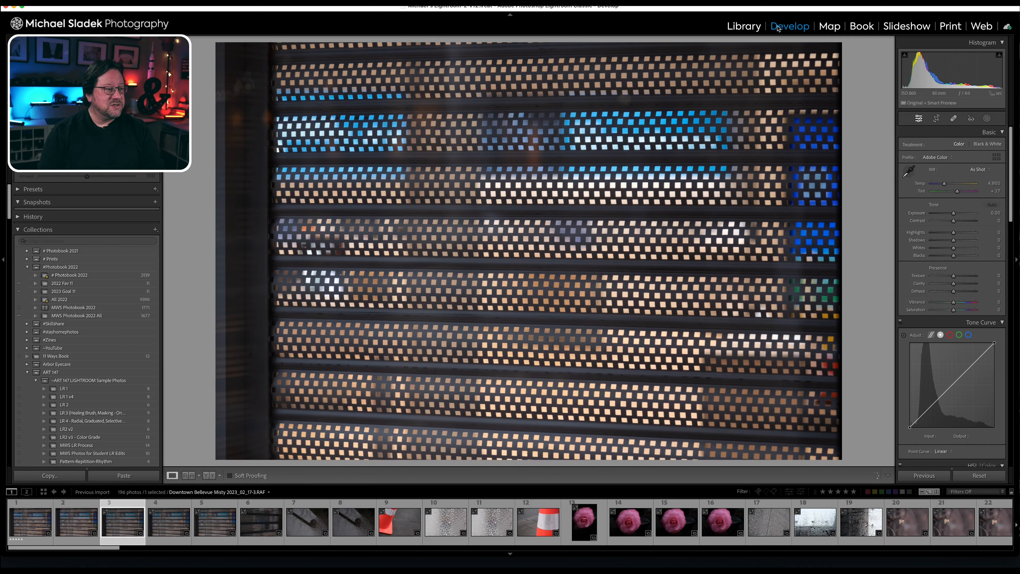
pyautogui.click(215, 521)
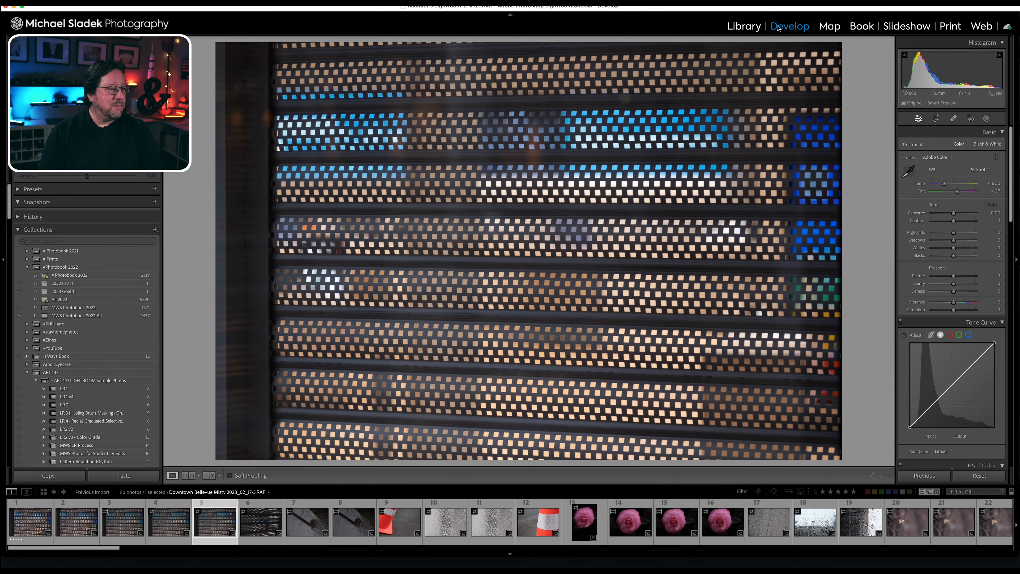
pyautogui.click(261, 521)
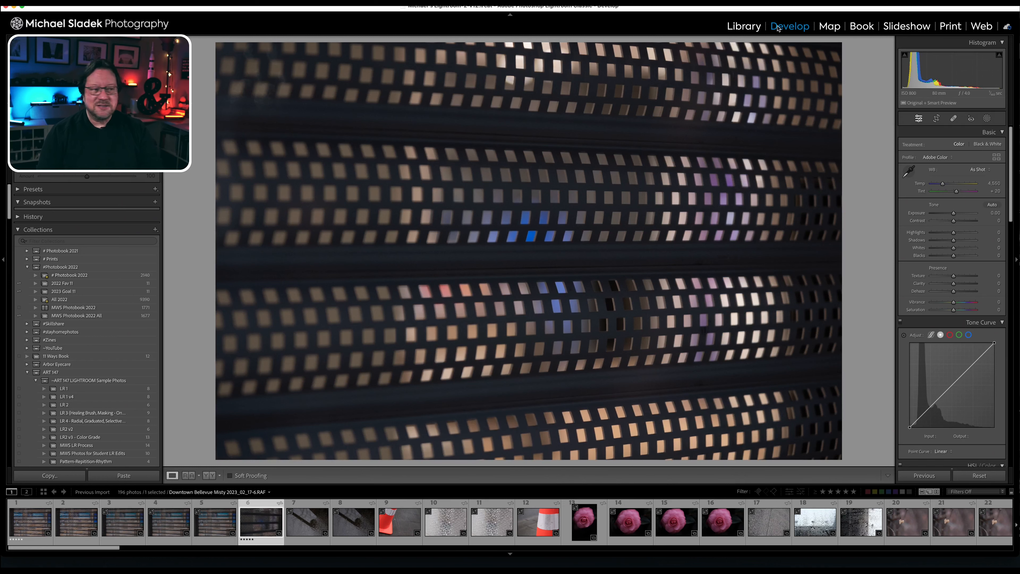
pyautogui.click(307, 520)
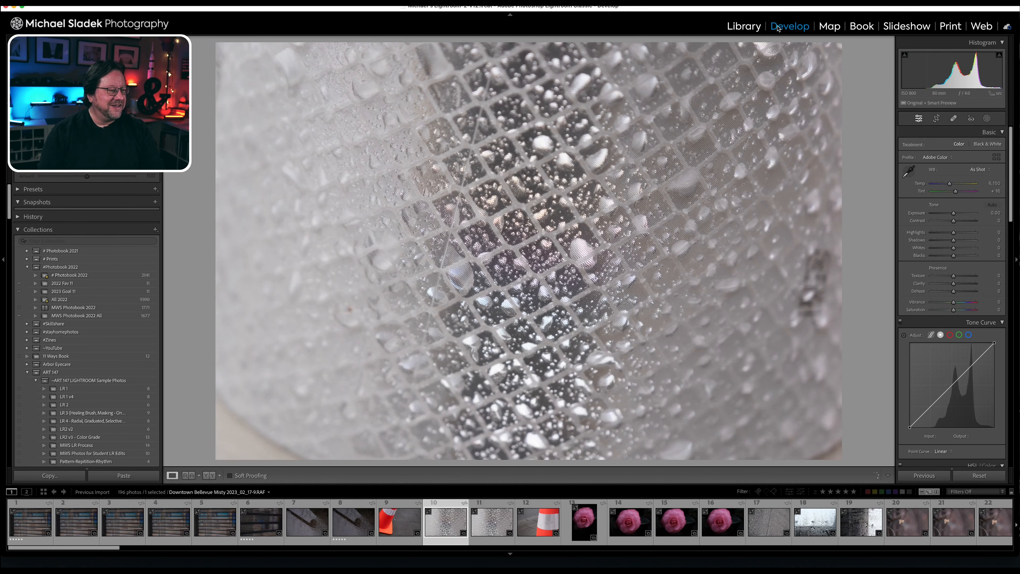
pyautogui.click(492, 521)
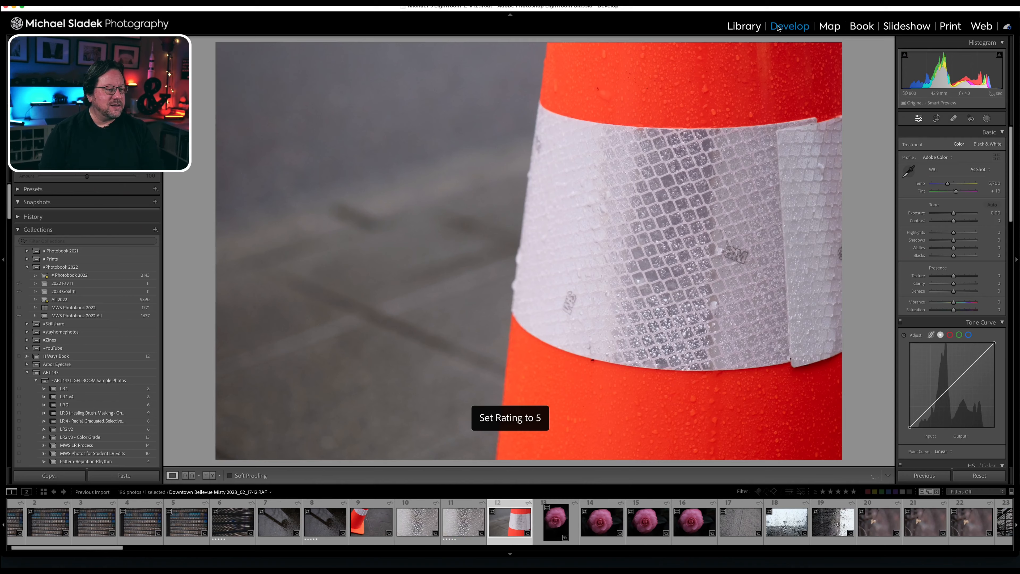
pyautogui.click(555, 521)
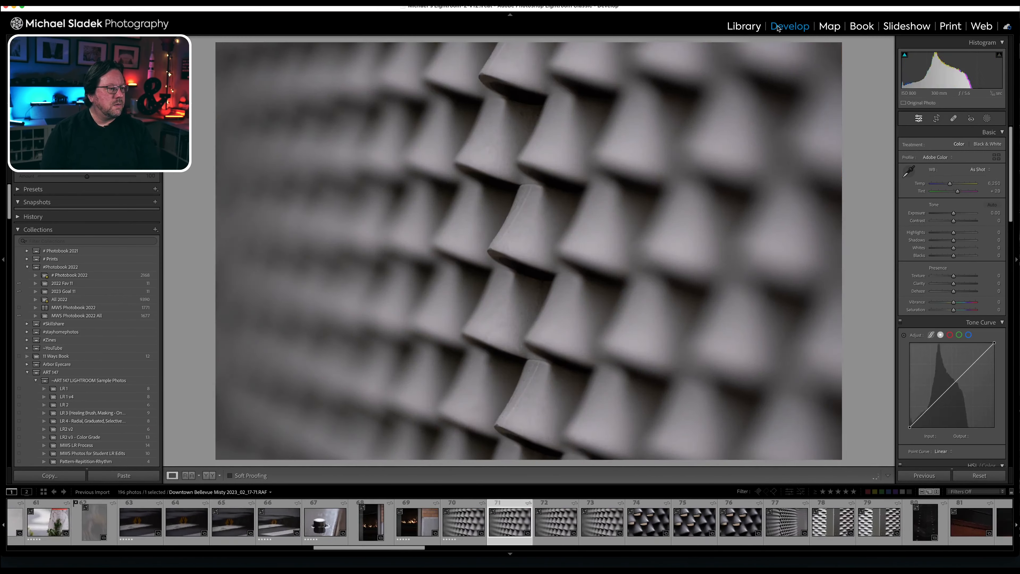
pyautogui.press('x')
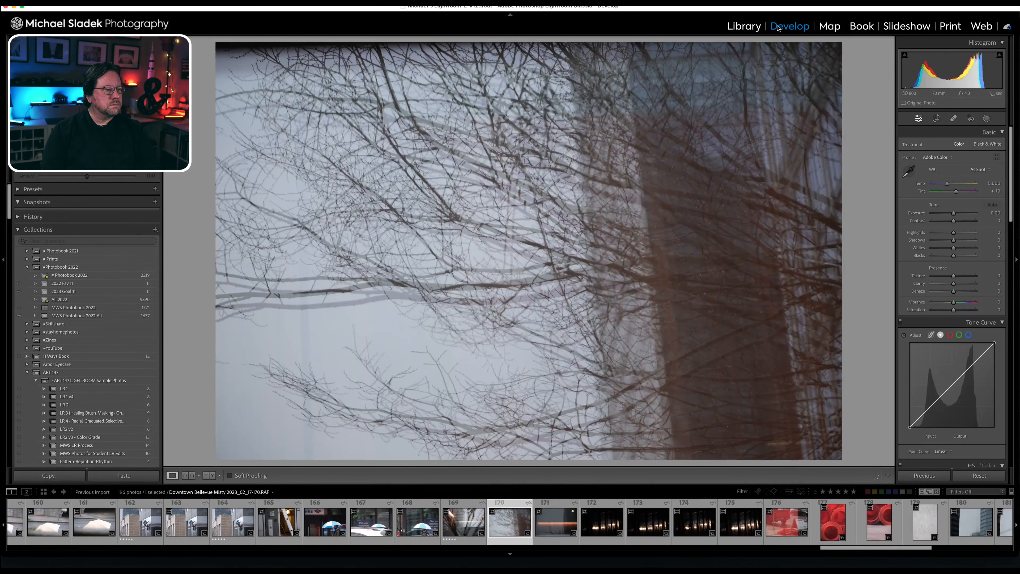
pyautogui.click(510, 520)
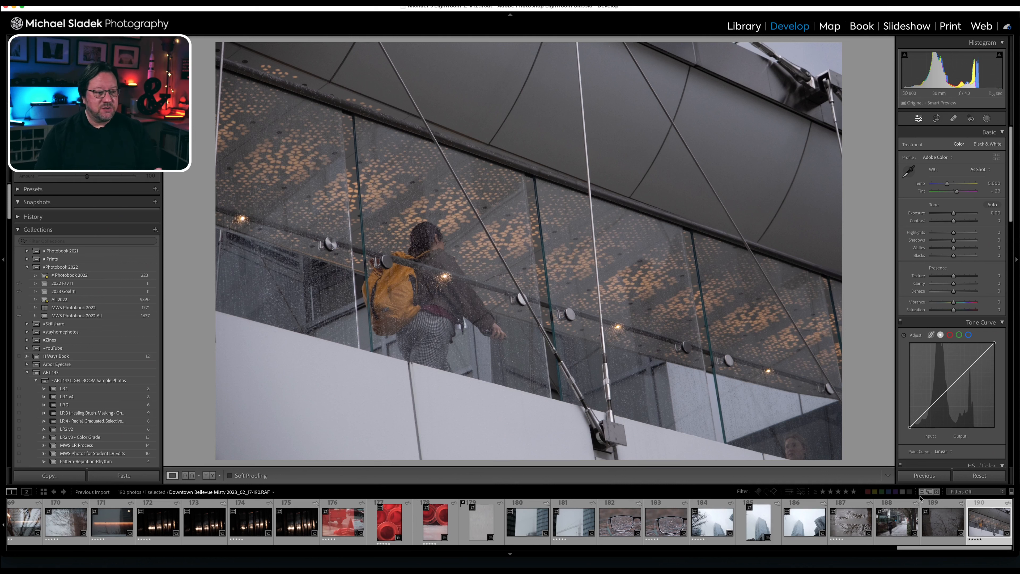
pyautogui.moveTo(987, 499)
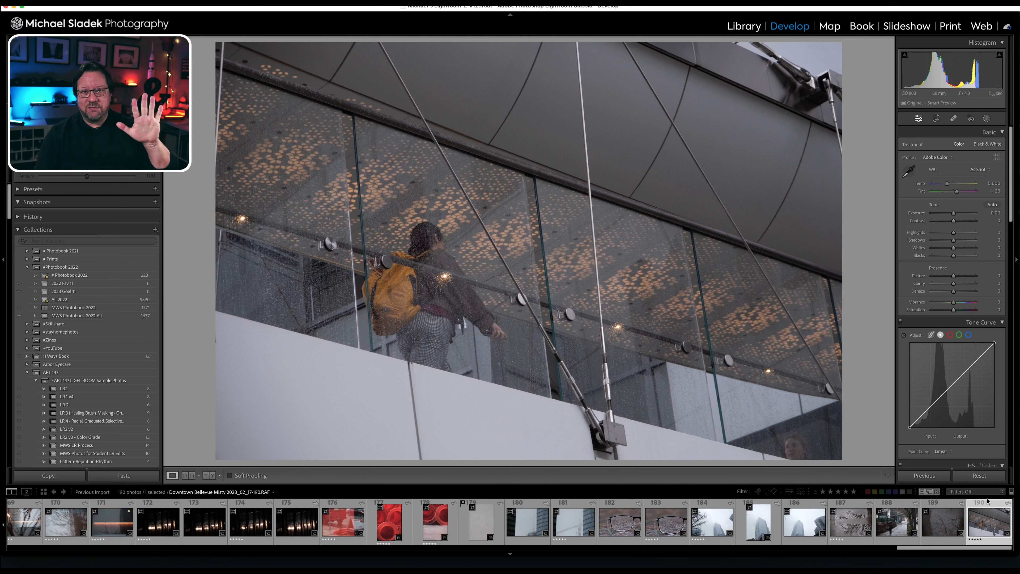
# Filter the filmstrip to show only rated photos, 93 of 190
pyautogui.click(978, 491)
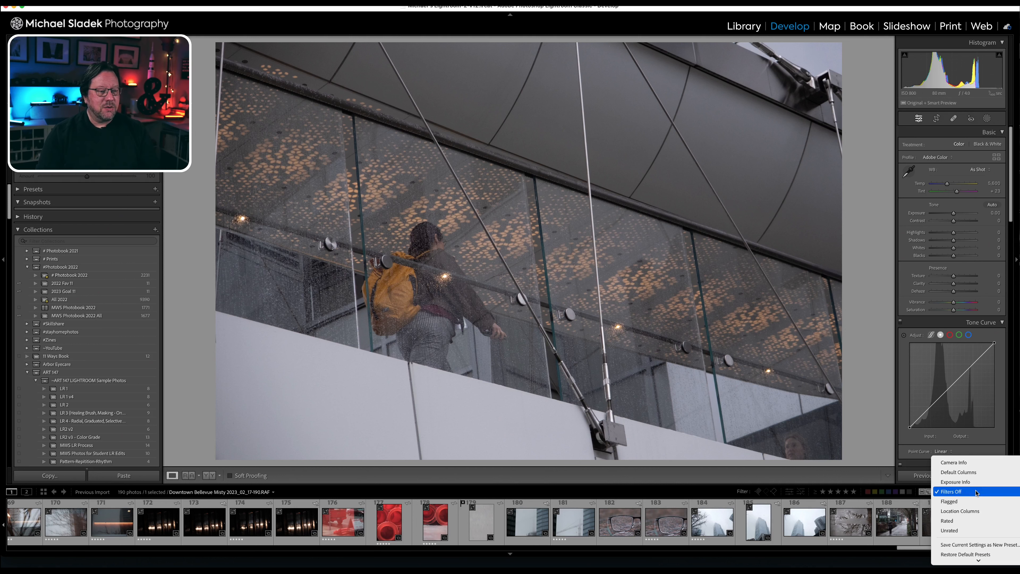
pyautogui.moveTo(948, 519)
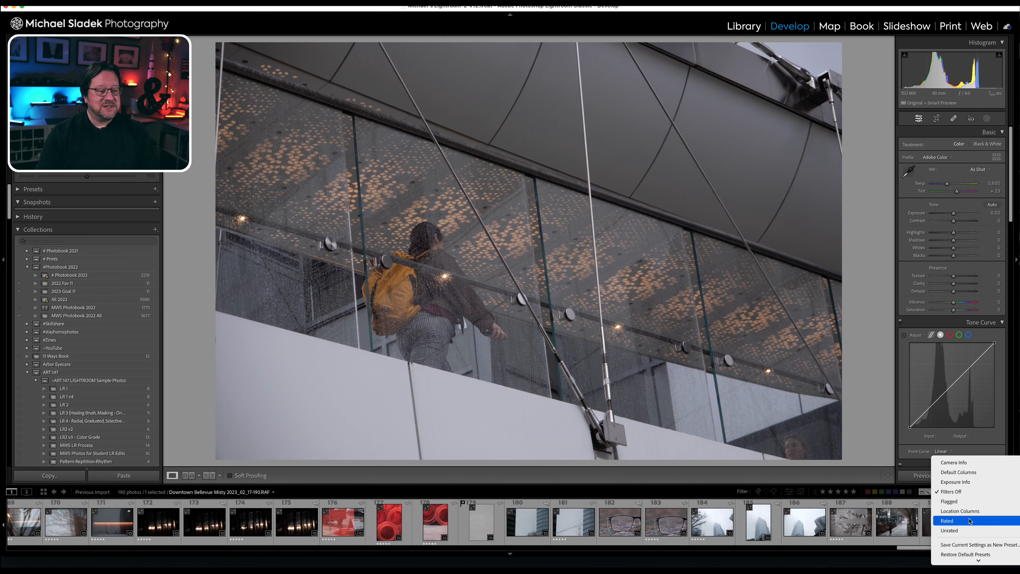
pyautogui.click(948, 520)
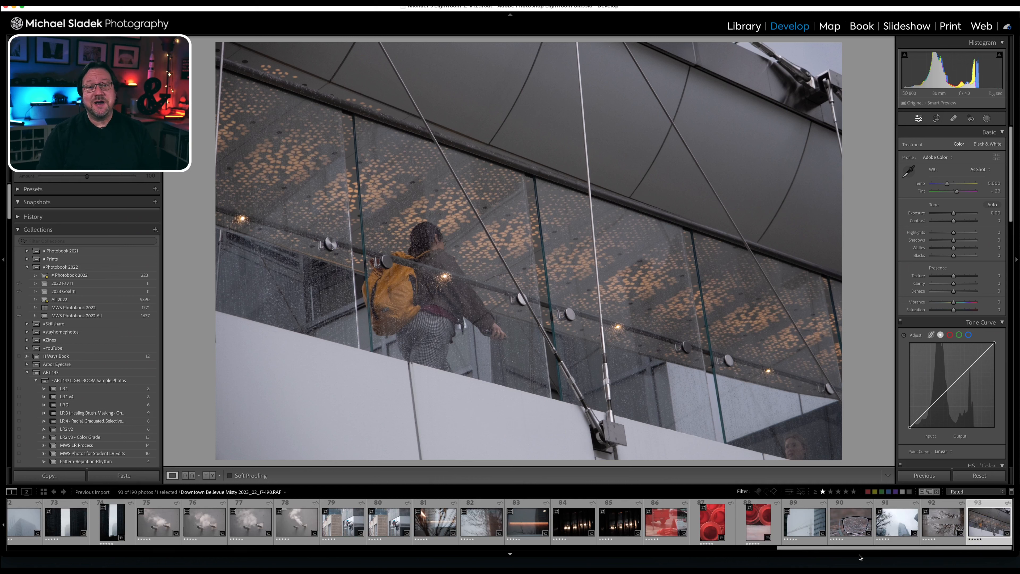
pyautogui.hscroll(3)
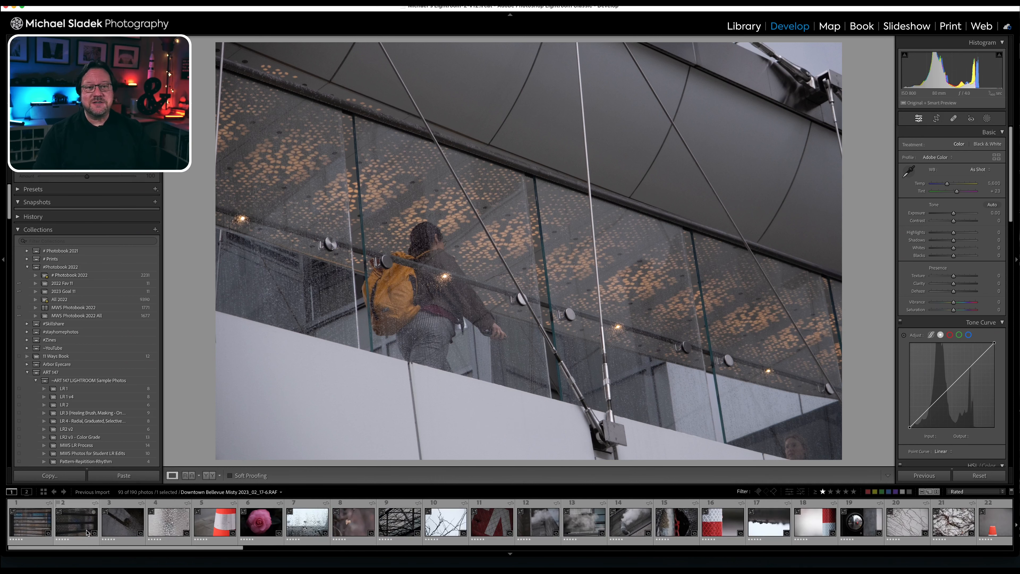
pyautogui.moveTo(73, 521)
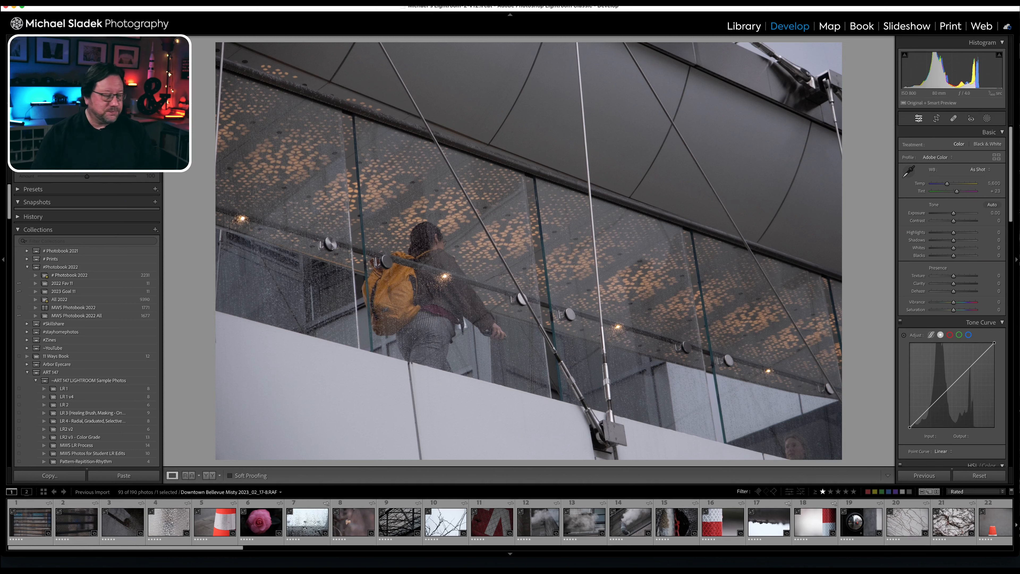
pyautogui.click(29, 521)
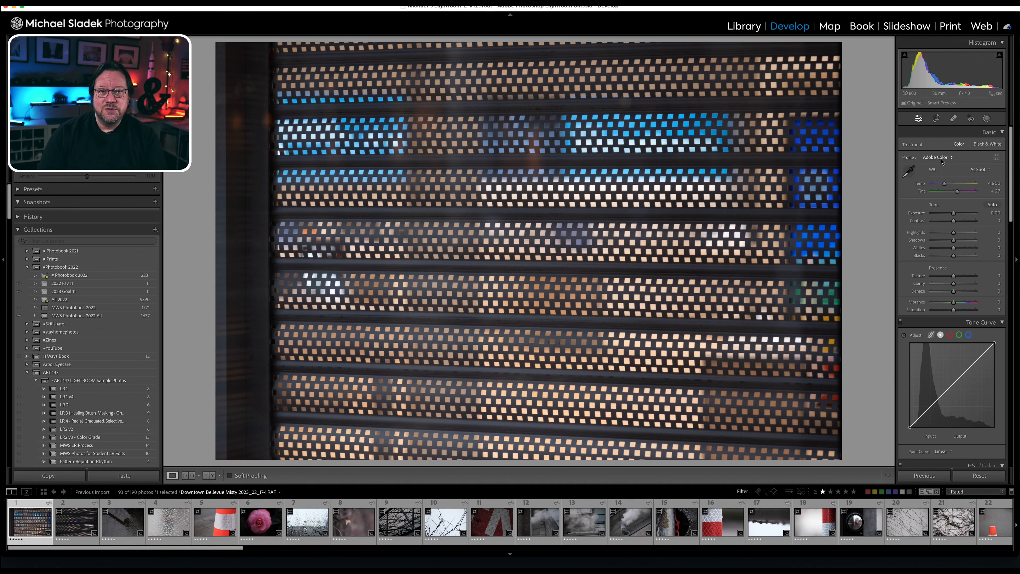
# Apply the Camera CLASSIC CHROME profile to the shutter photo
pyautogui.click(937, 157)
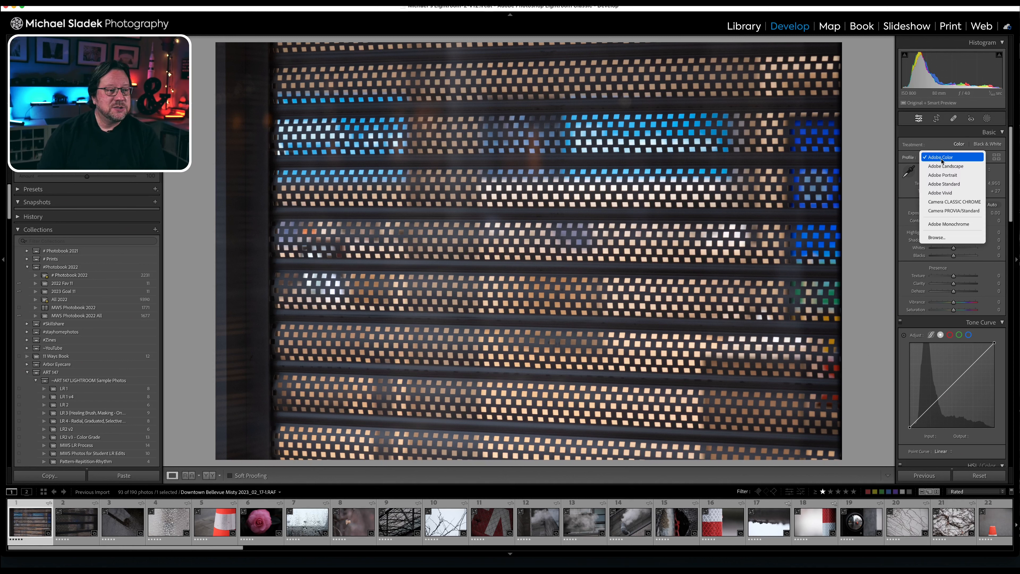
pyautogui.moveTo(954, 202)
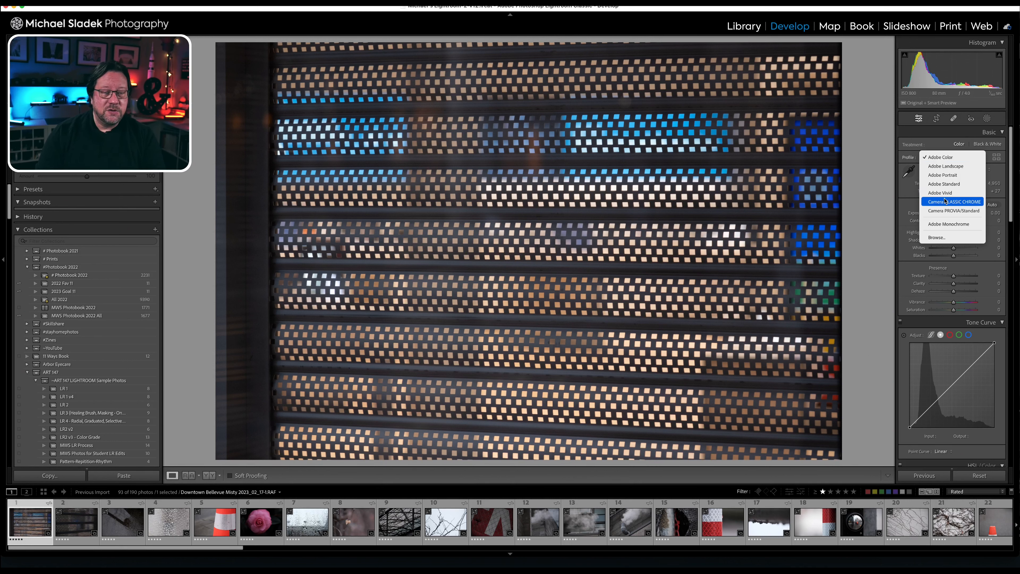
pyautogui.click(955, 201)
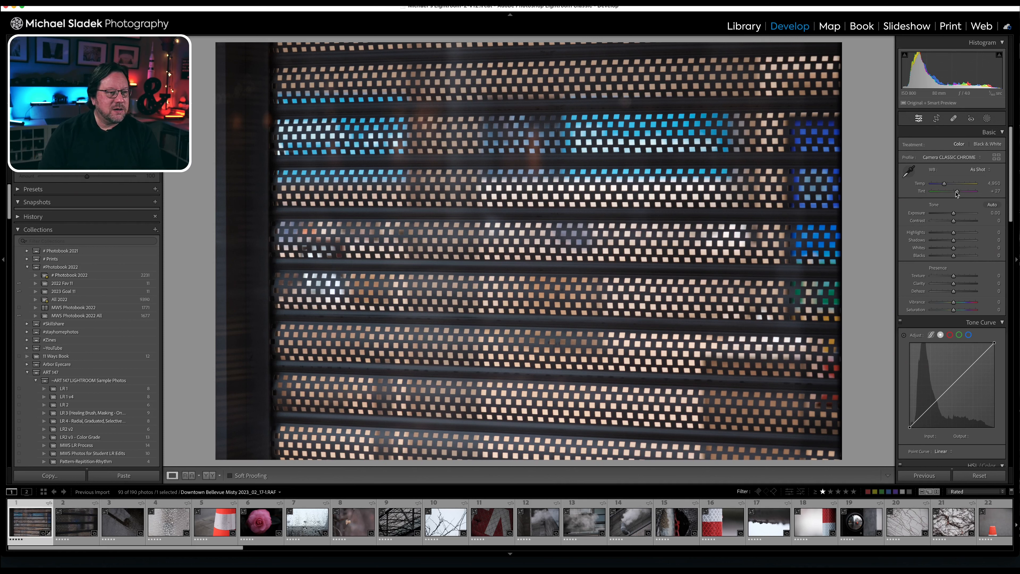
pyautogui.moveTo(952, 197)
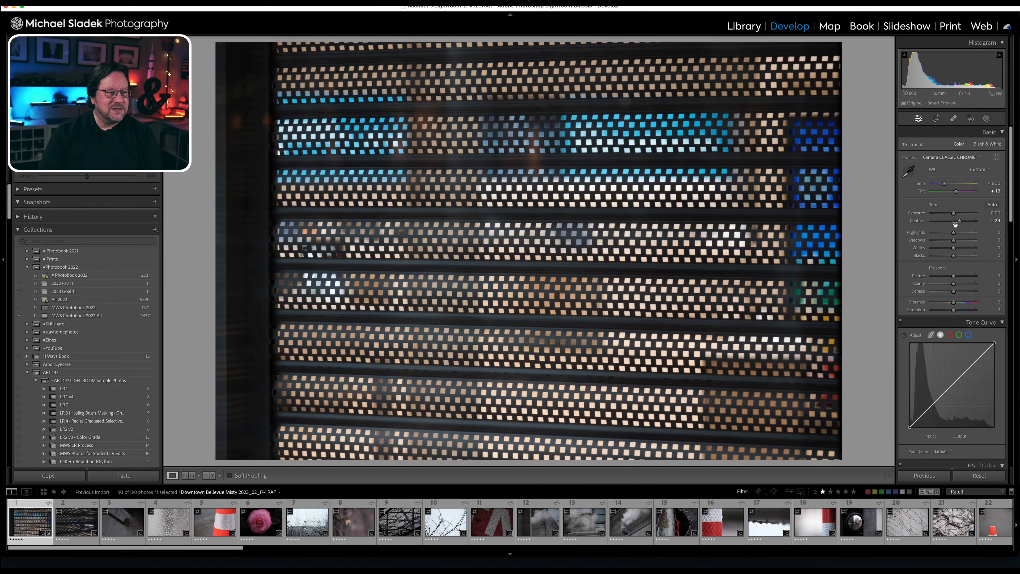
pyautogui.moveTo(958, 254)
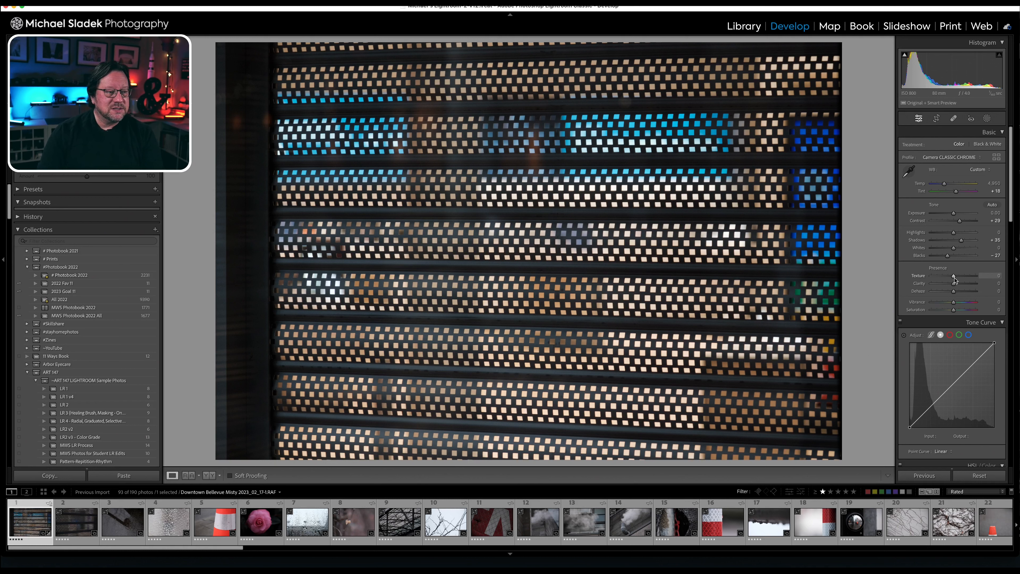
pyautogui.moveTo(879, 228)
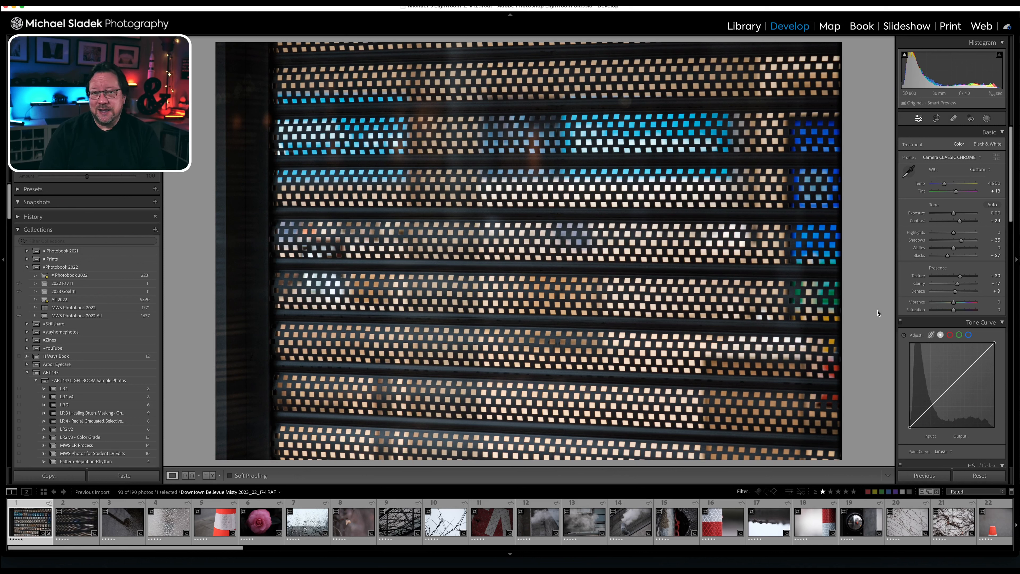
pyautogui.moveTo(888, 384)
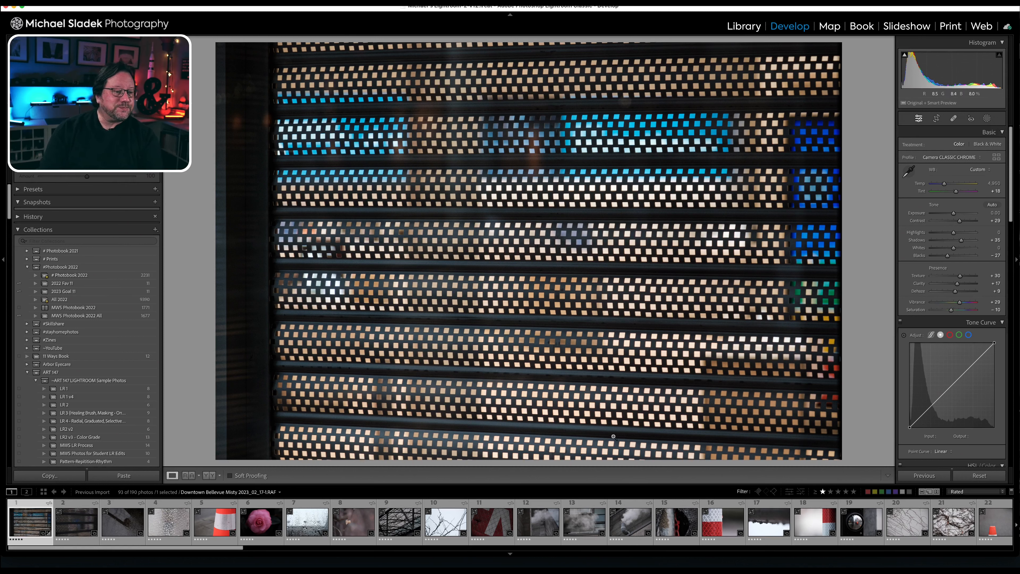
# Scroll the Basic panel down to reach the Vibrance and Saturation sliders
pyautogui.scroll(-3)
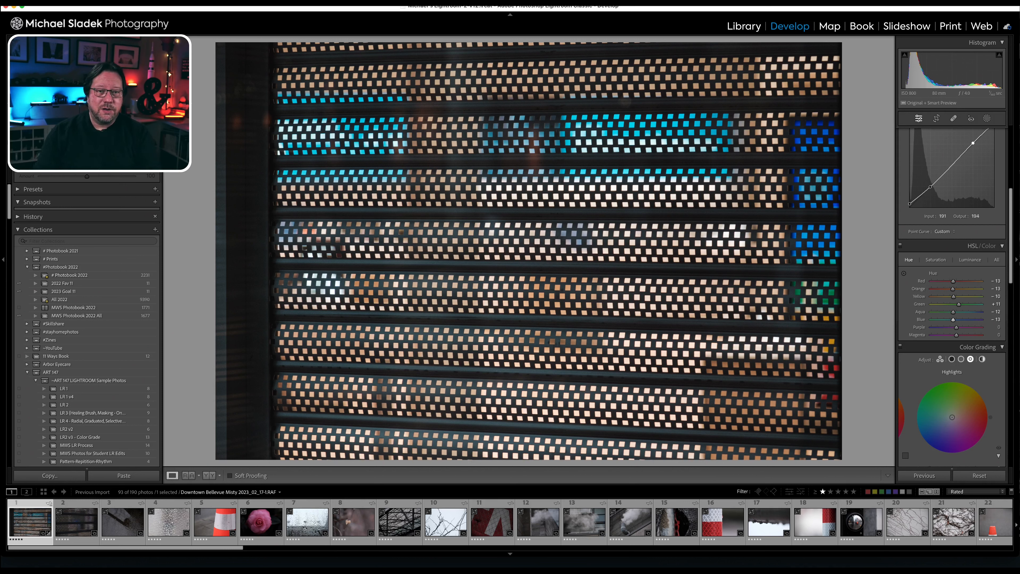
pyautogui.moveTo(924, 380)
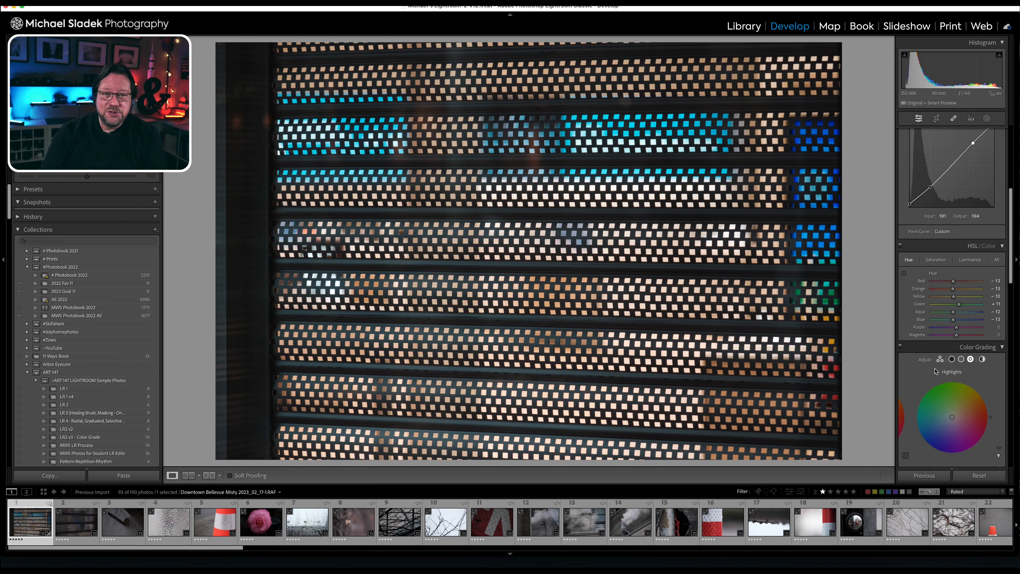
# Switch colour grading to the Shadows wheel for a cool blue tint
pyautogui.click(961, 359)
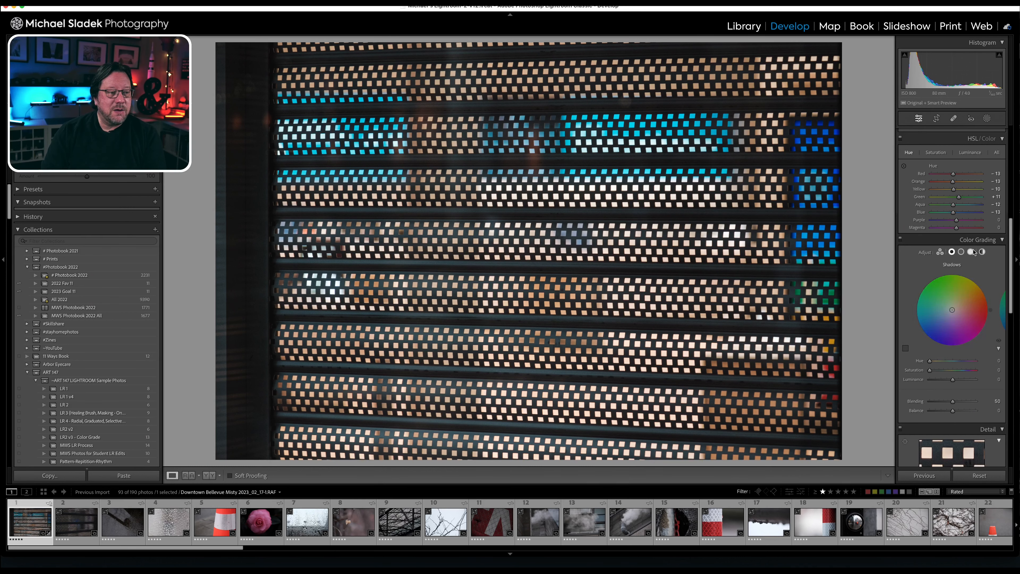
pyautogui.moveTo(927, 261)
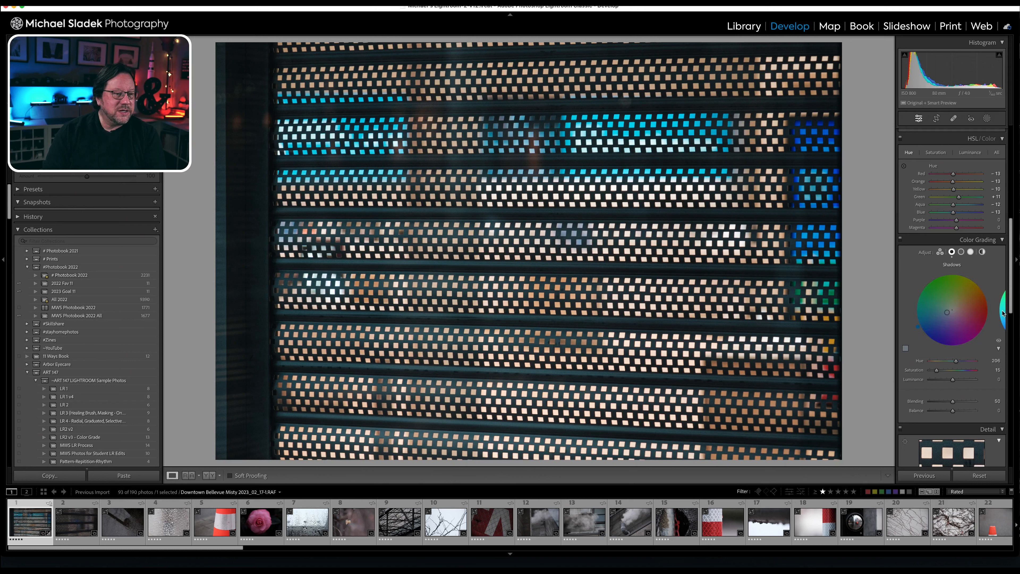
# Switch colour grading to the Midtones wheel, then move down to the Detail settings
pyautogui.click(969, 251)
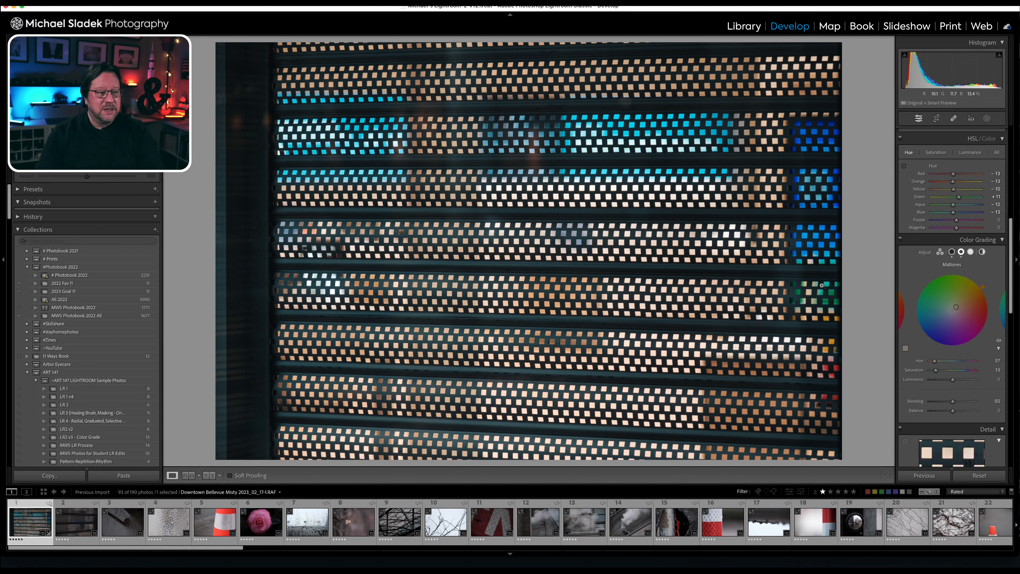
pyautogui.click(970, 252)
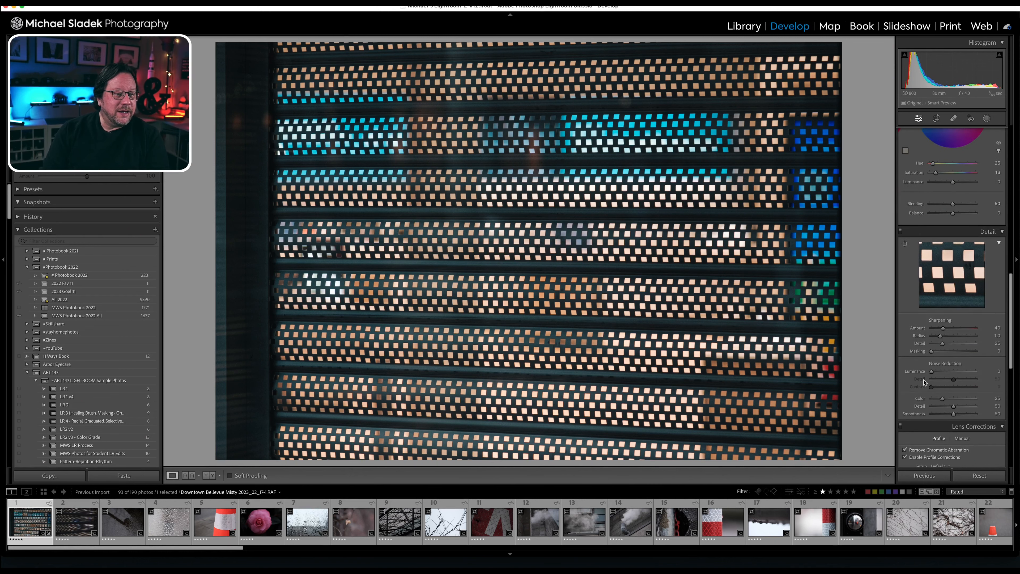
pyautogui.scroll(-3)
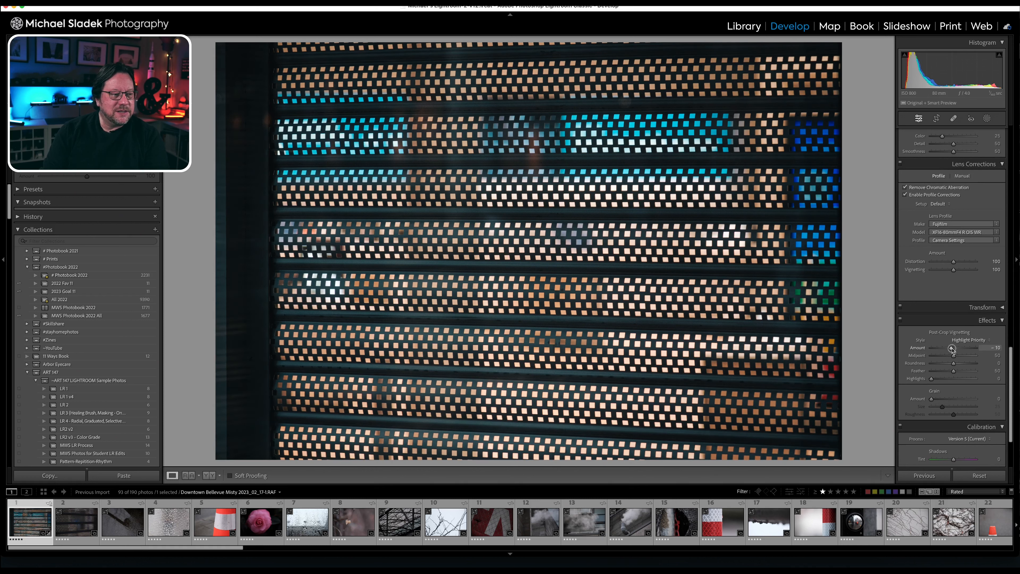
# Scroll back to Post-Crop Vignetting and Sharpening Masking for the -10 vignette and 79 mask
pyautogui.scroll(3)
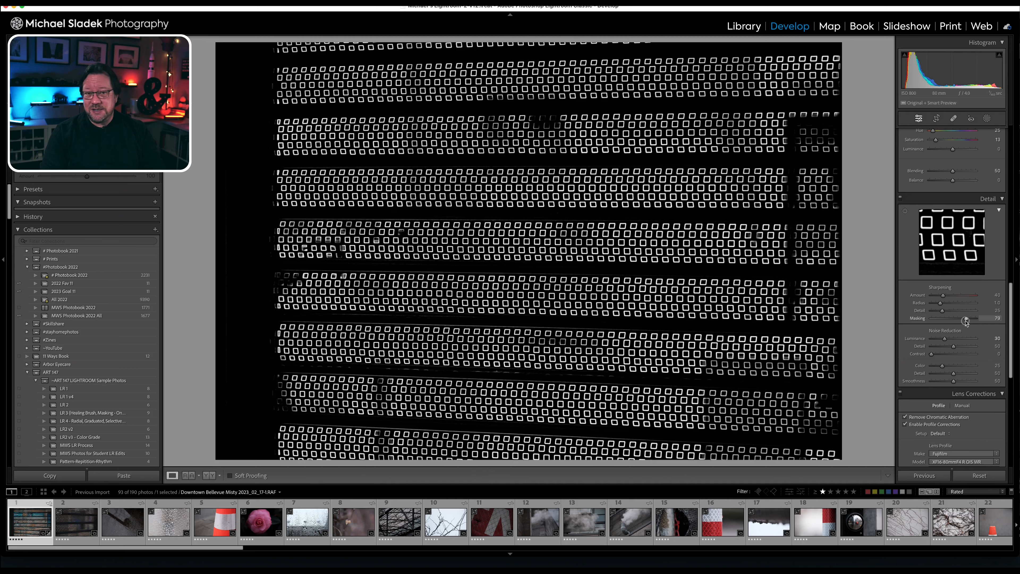
pyautogui.click(966, 321)
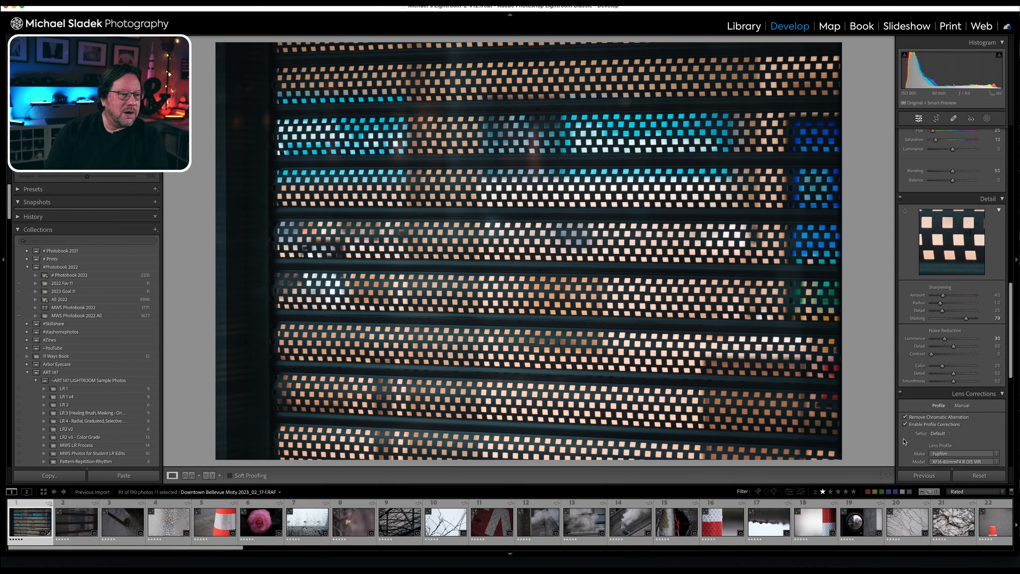
pyautogui.moveTo(539, 423)
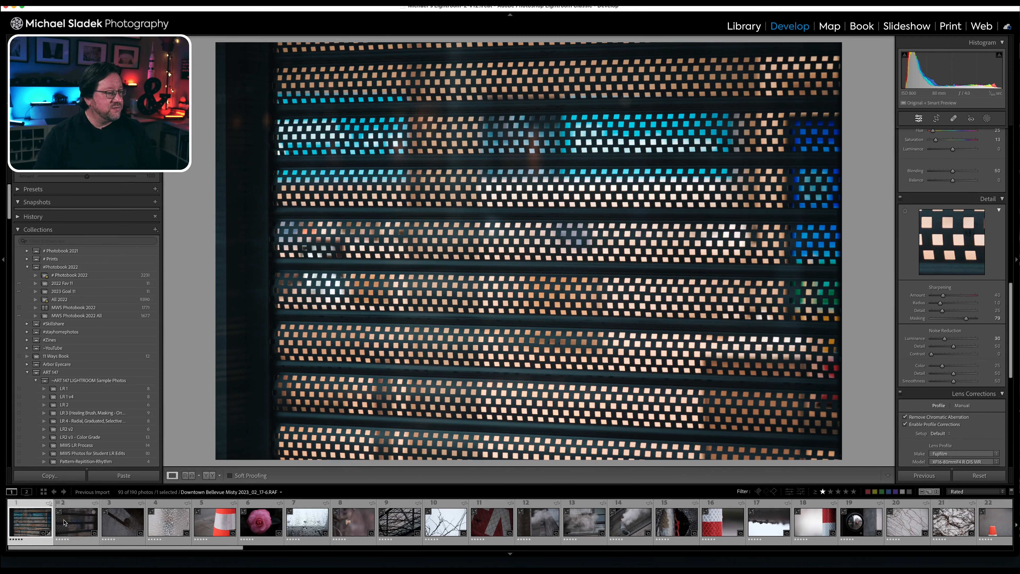
pyautogui.click(76, 520)
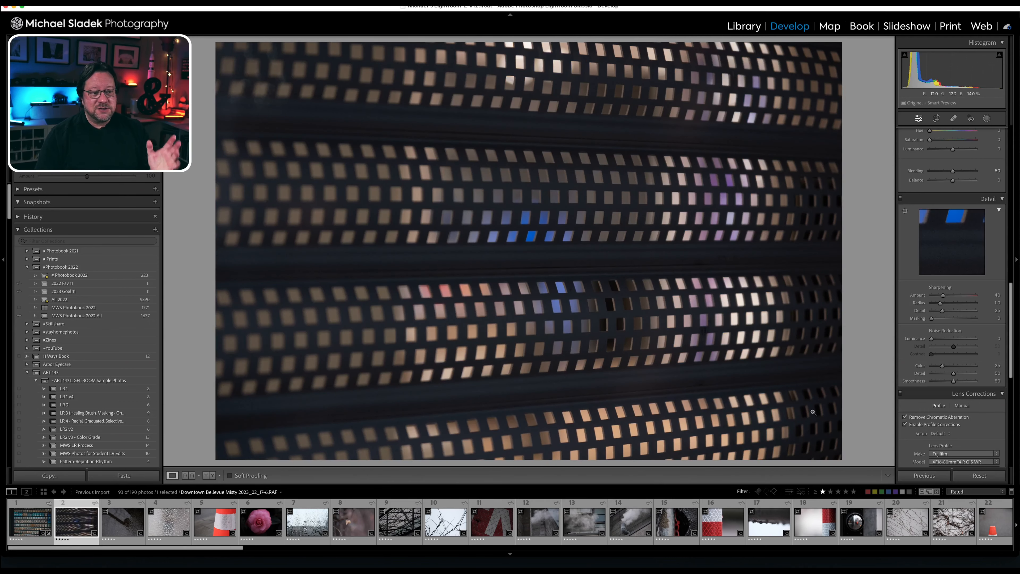
pyautogui.moveTo(924, 475)
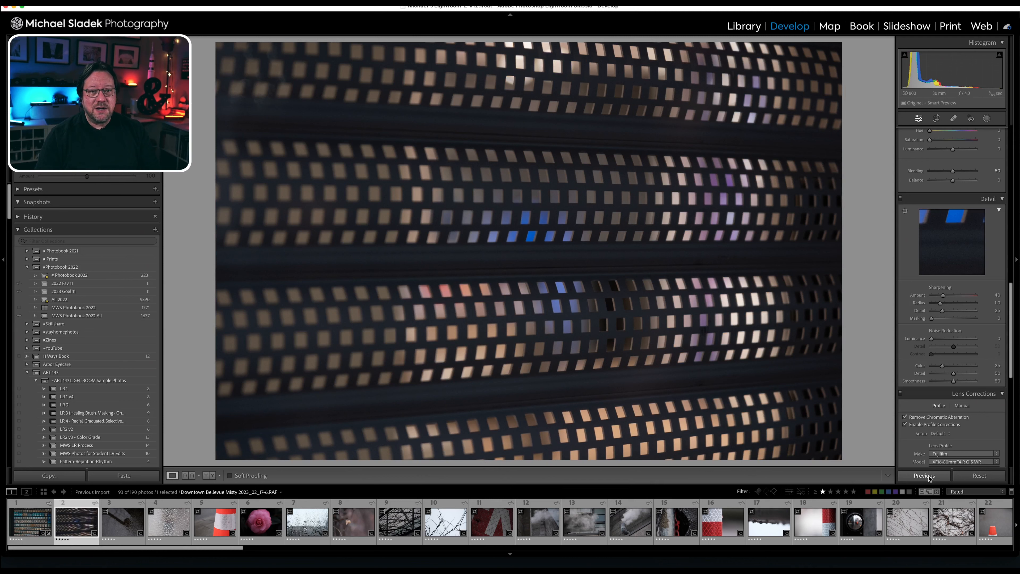
# Apply the previous photo's settings to the angled grille shot and advance to the puddle-shadow photo
pyautogui.click(124, 476)
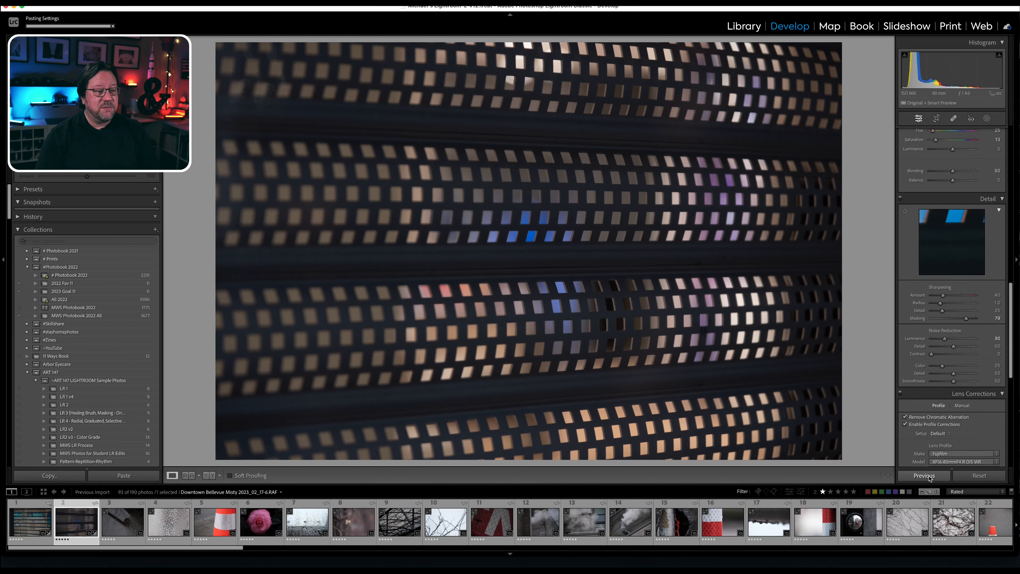
pyautogui.click(924, 475)
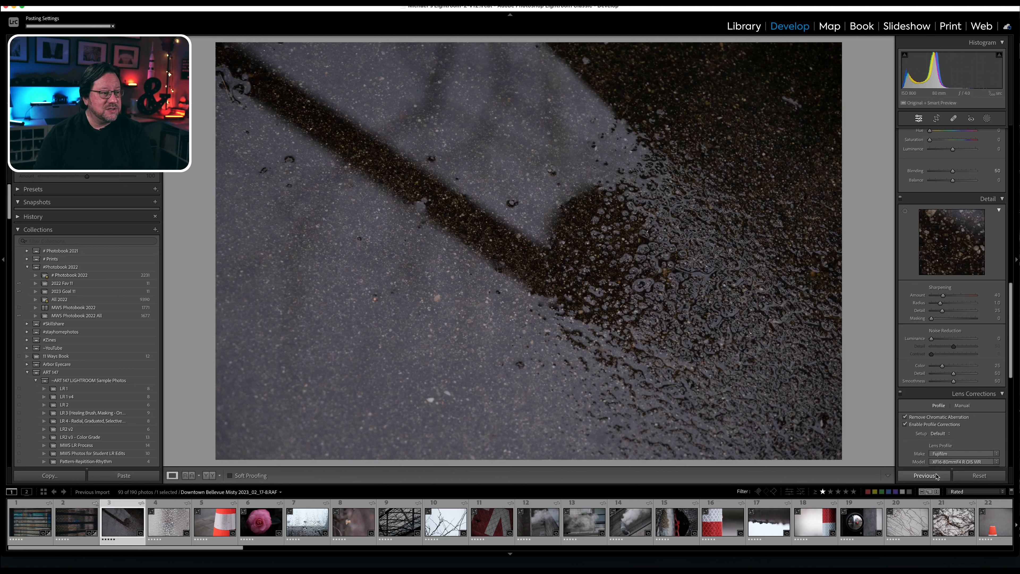
# Paste the previous photo's settings onto the puddle, cone, leaf and branches shots in turn
pyautogui.click(123, 476)
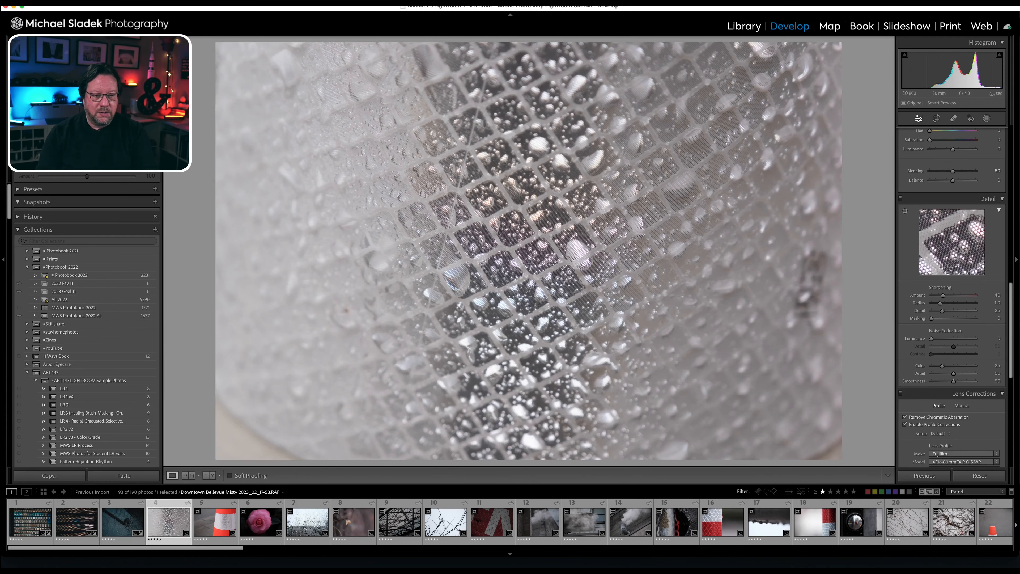
pyautogui.click(925, 475)
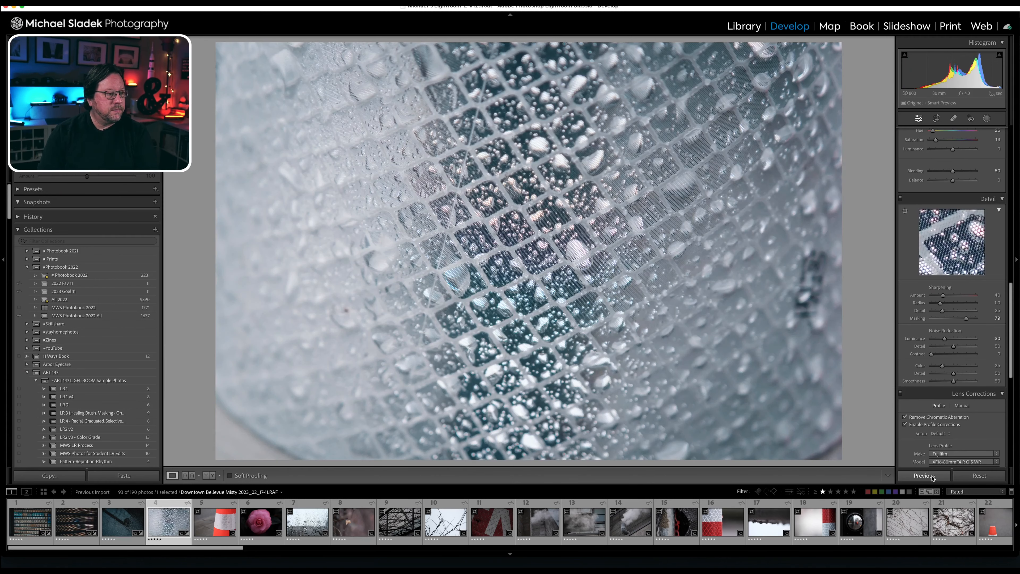
pyautogui.click(214, 521)
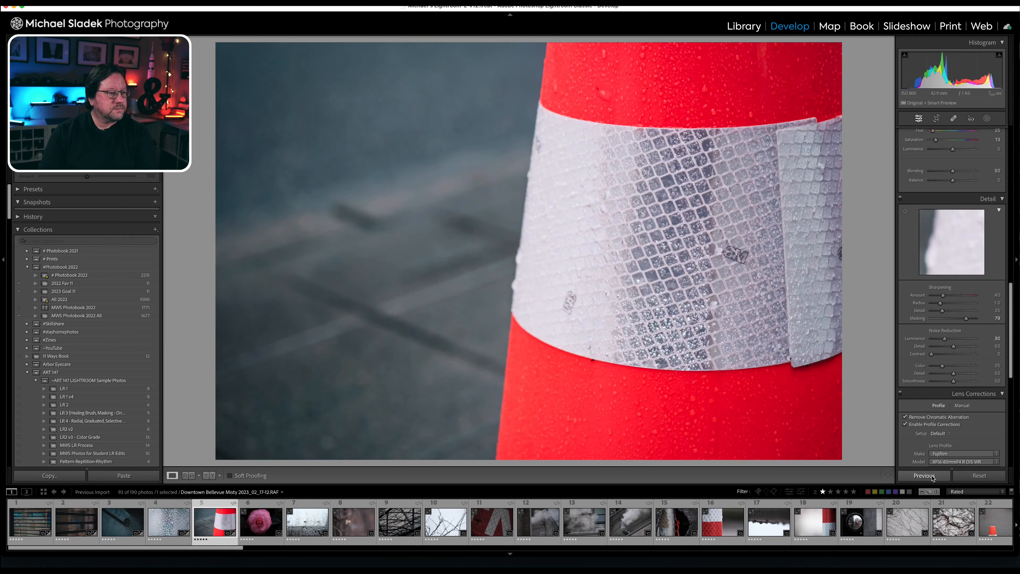
pyautogui.click(307, 520)
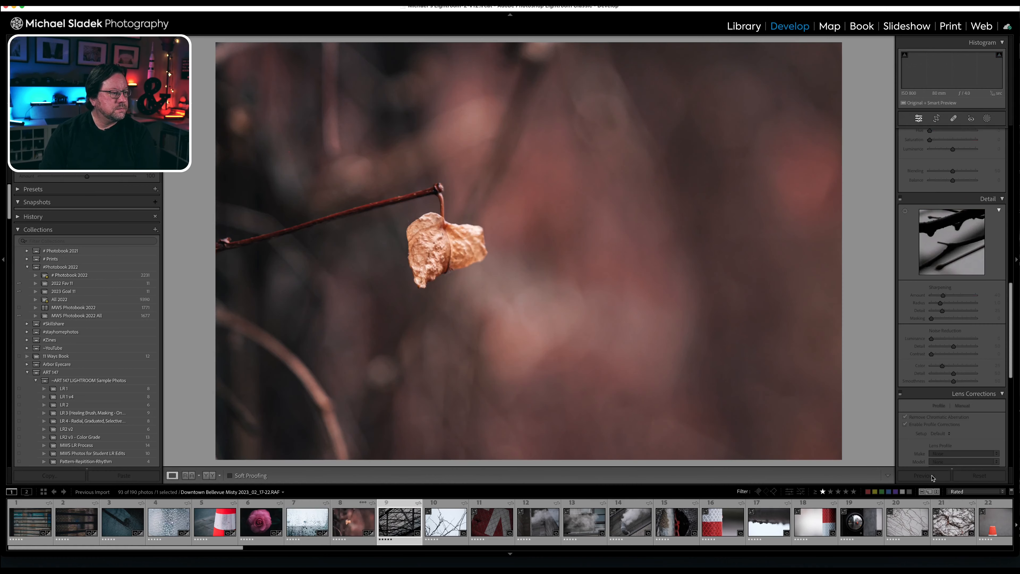
pyautogui.click(445, 521)
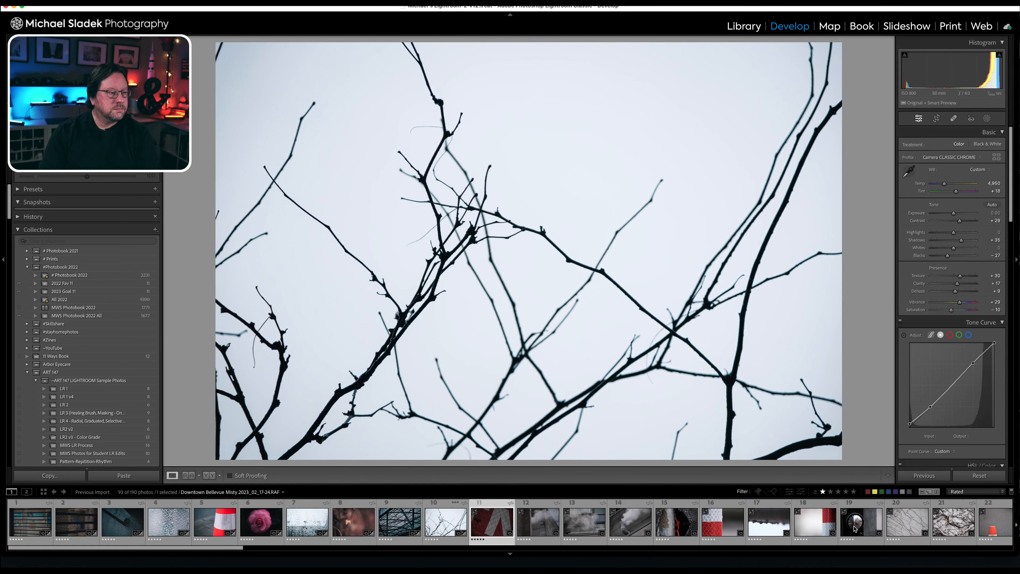
pyautogui.click(924, 475)
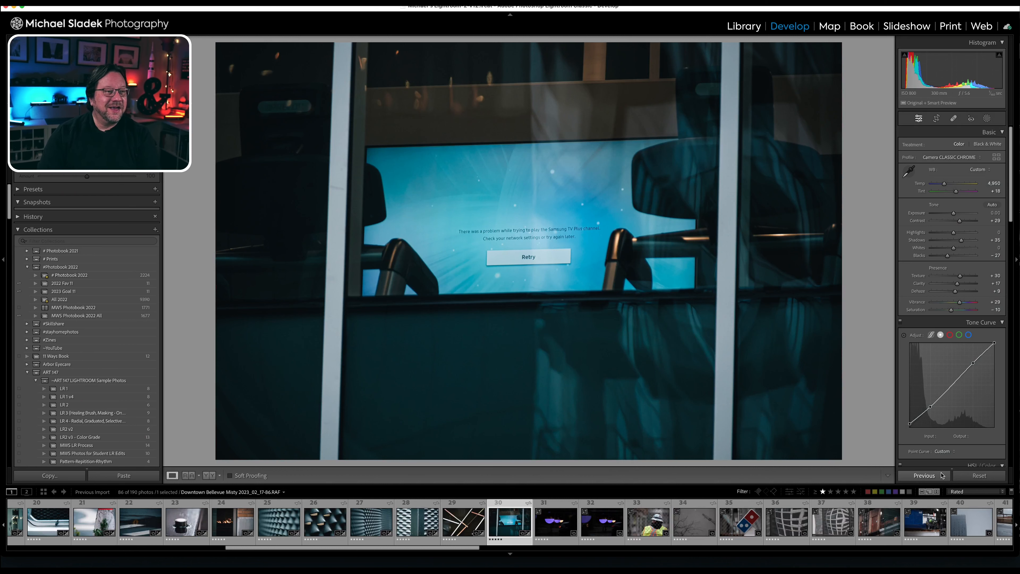
pyautogui.moveTo(681, 444)
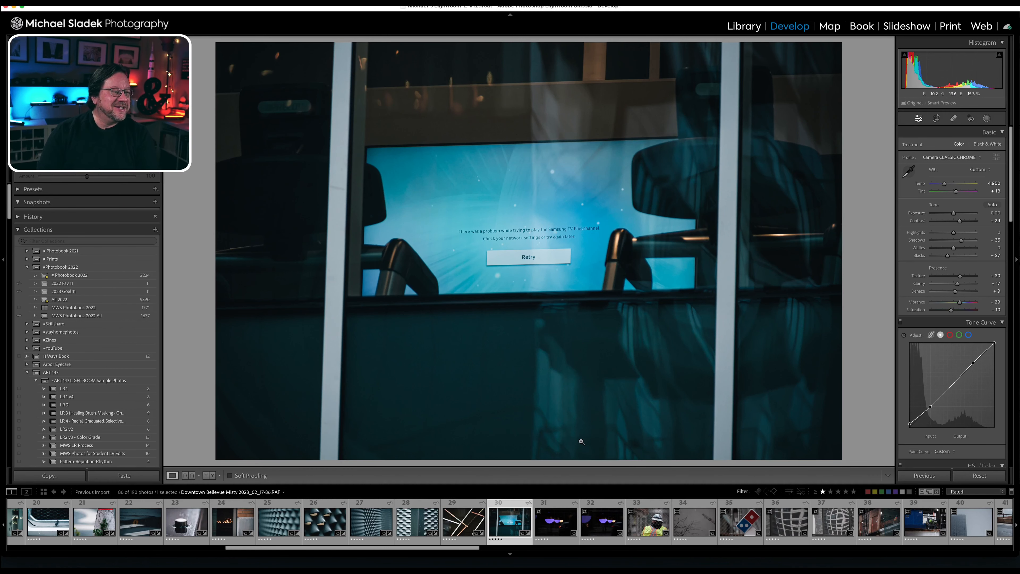
pyautogui.moveTo(644, 306)
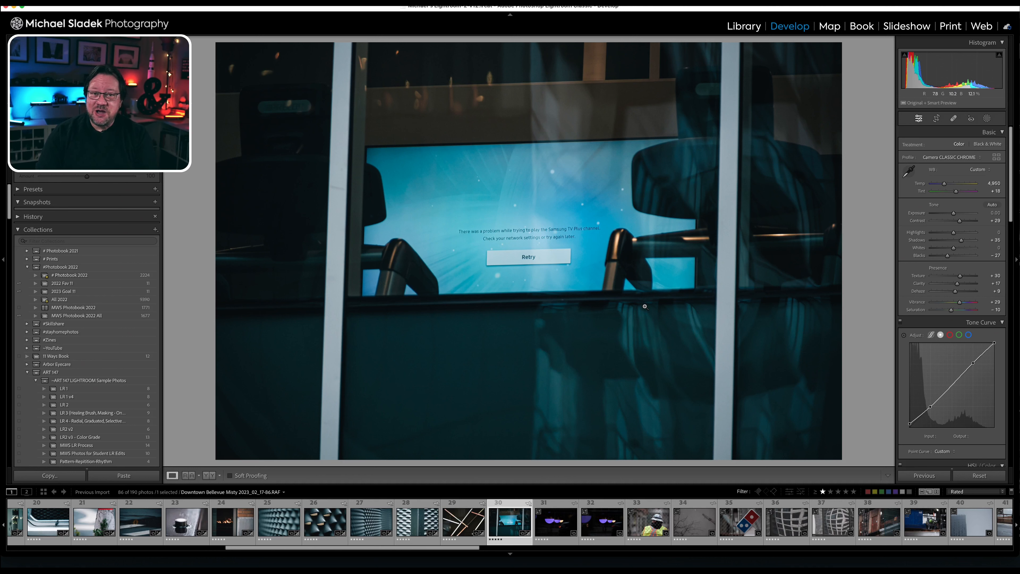
pyautogui.moveTo(651, 304)
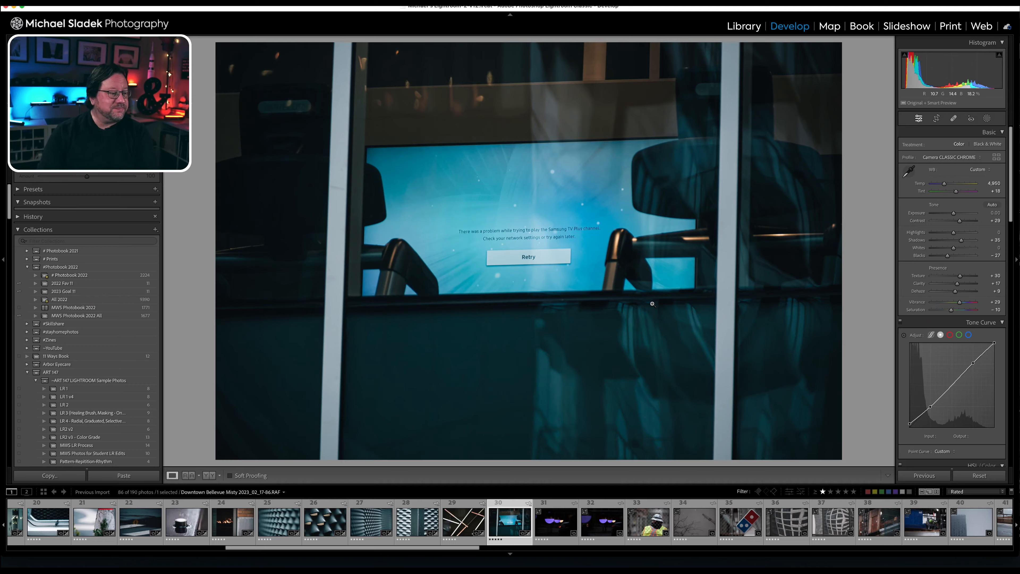
# Paste the previous settings onto the mirror, reflection, steam pipes and wet glasses photos
pyautogui.click(925, 476)
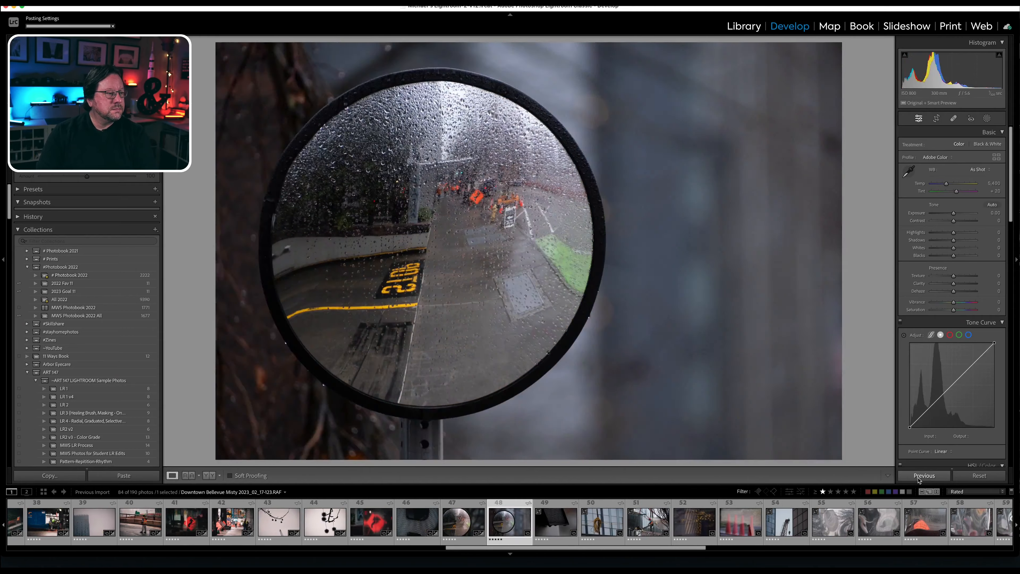
pyautogui.click(925, 475)
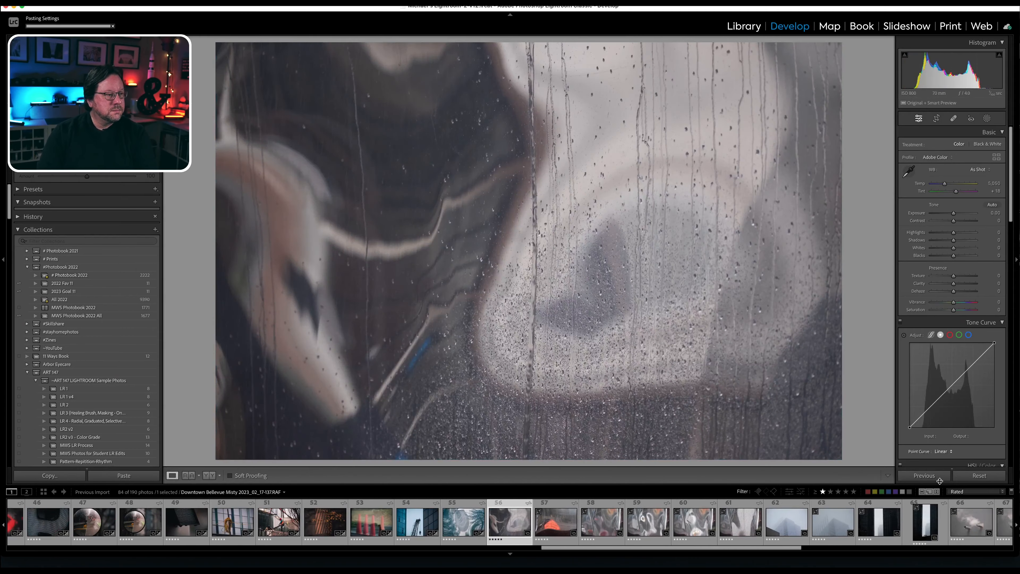
pyautogui.click(924, 476)
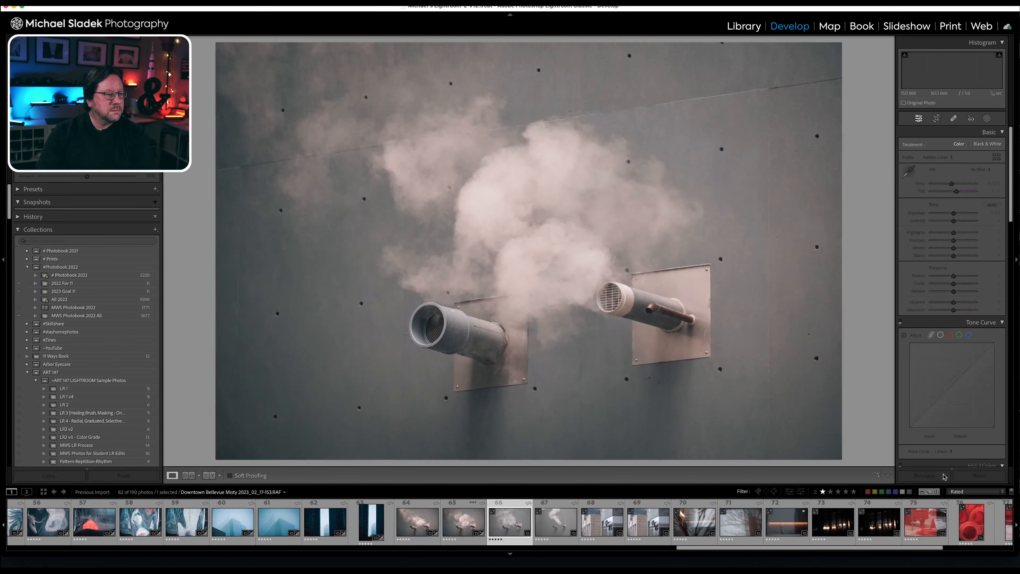
pyautogui.click(510, 521)
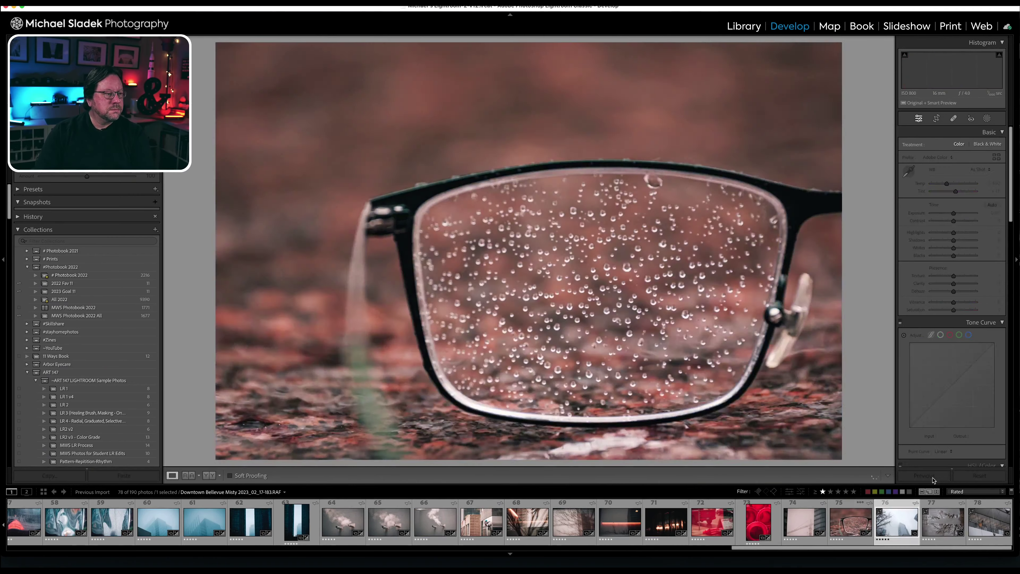
pyautogui.click(924, 475)
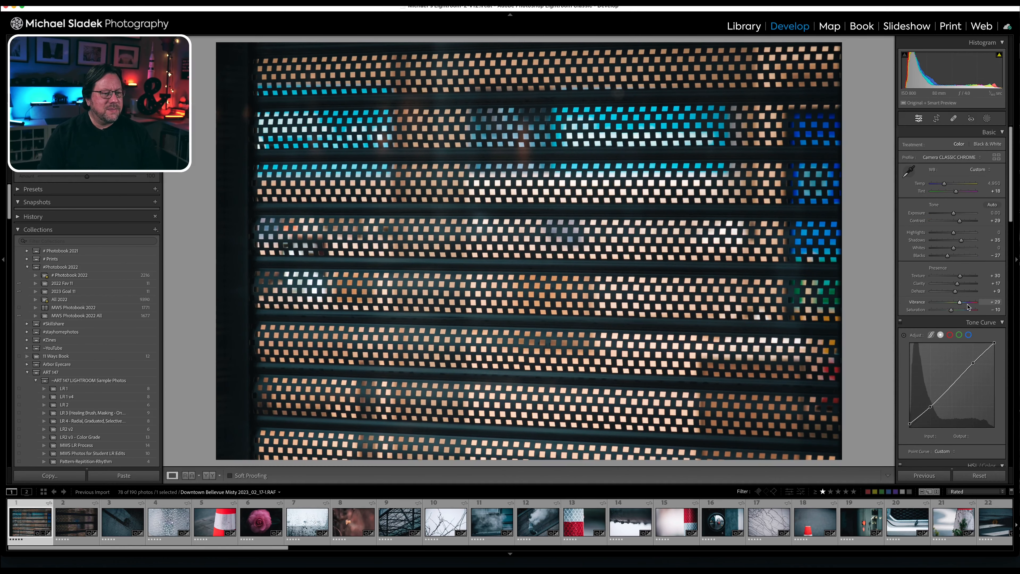
pyautogui.moveTo(960, 250)
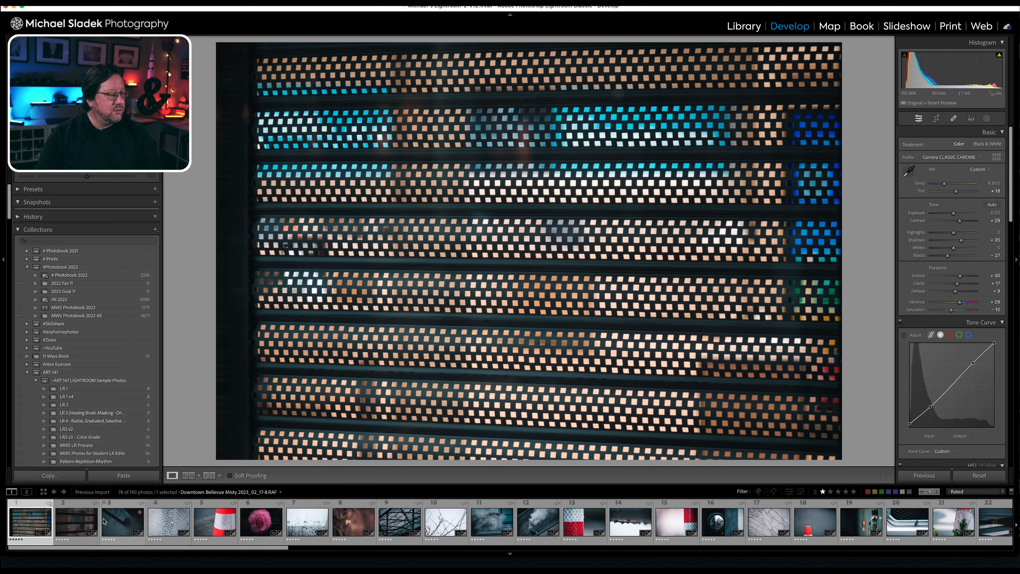
# Switch to the second, angled grille photo for individual brightening
pyautogui.click(63, 521)
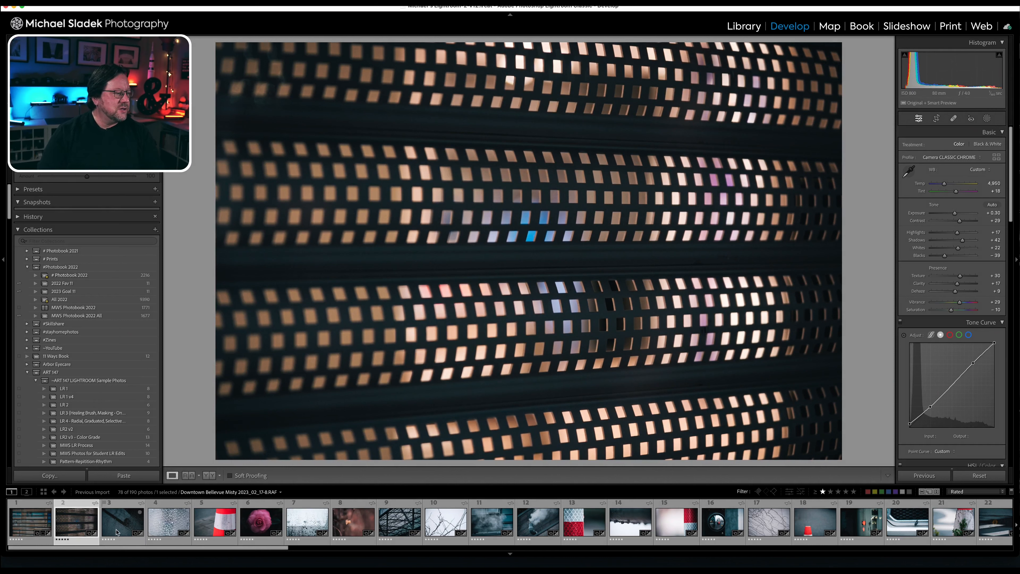
# Switch to the wet-asphalt shadow photo for white-balance fine-tuning
pyautogui.click(122, 521)
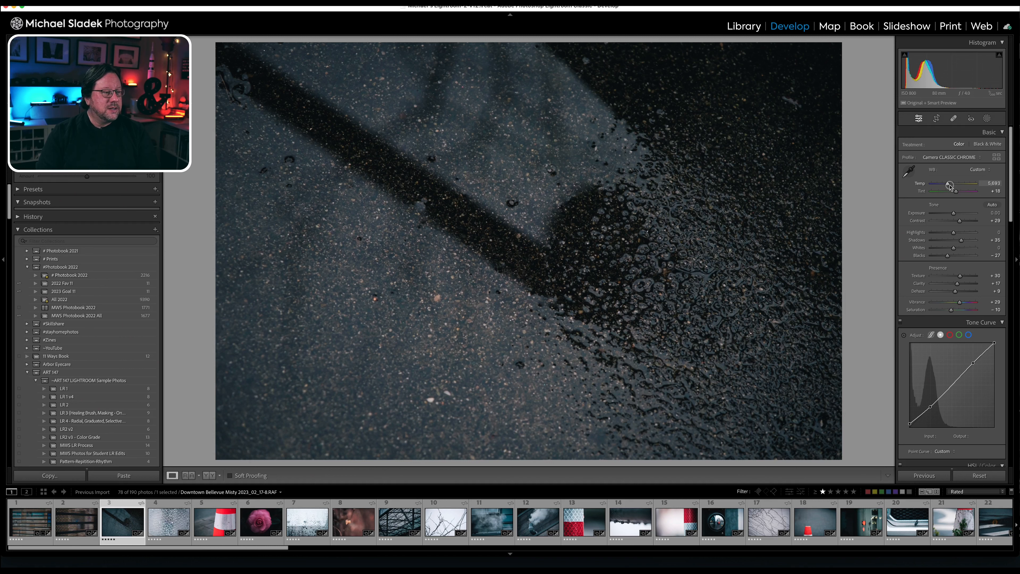
pyautogui.moveTo(832, 278)
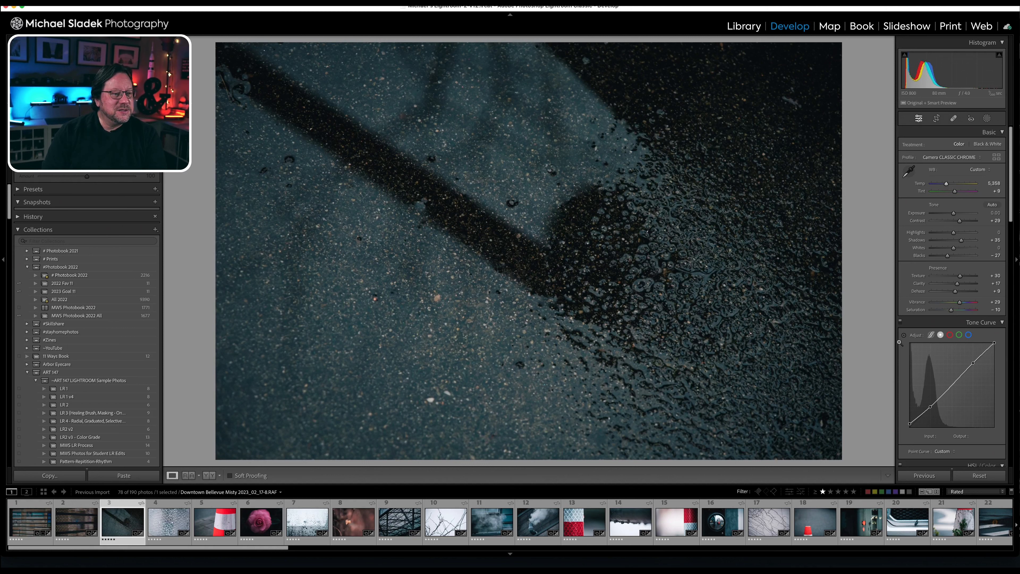
pyautogui.moveTo(954, 214)
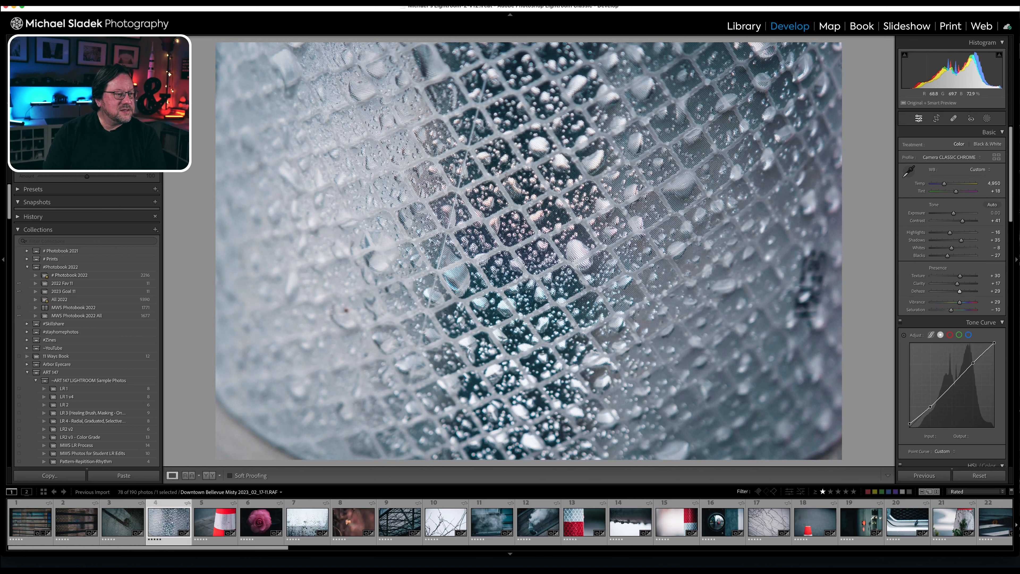
pyautogui.moveTo(744, 281)
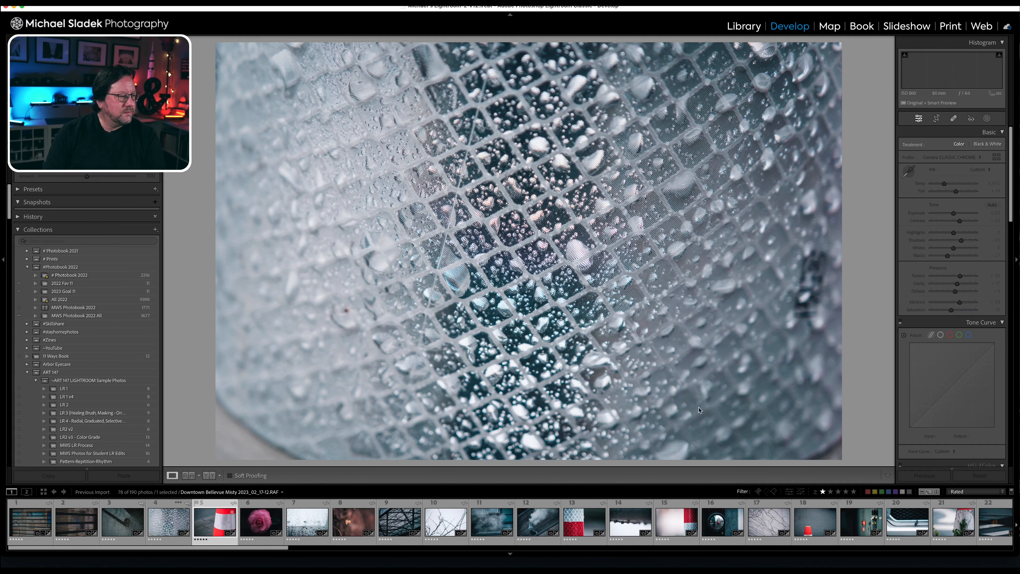
# Review the traffic cone shot, then load the pink flower photo, number 6
pyautogui.click(213, 521)
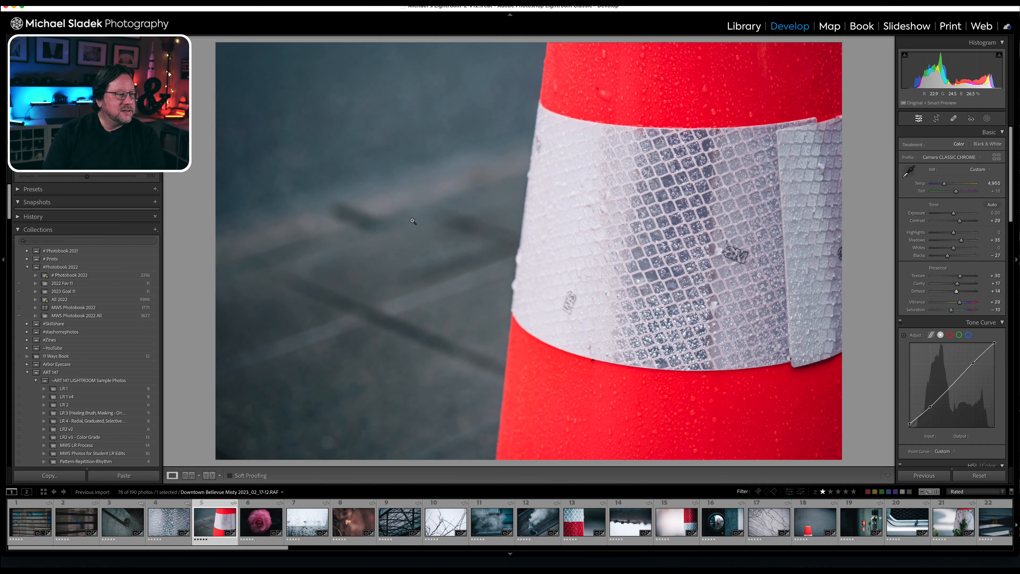
pyautogui.moveTo(730, 62)
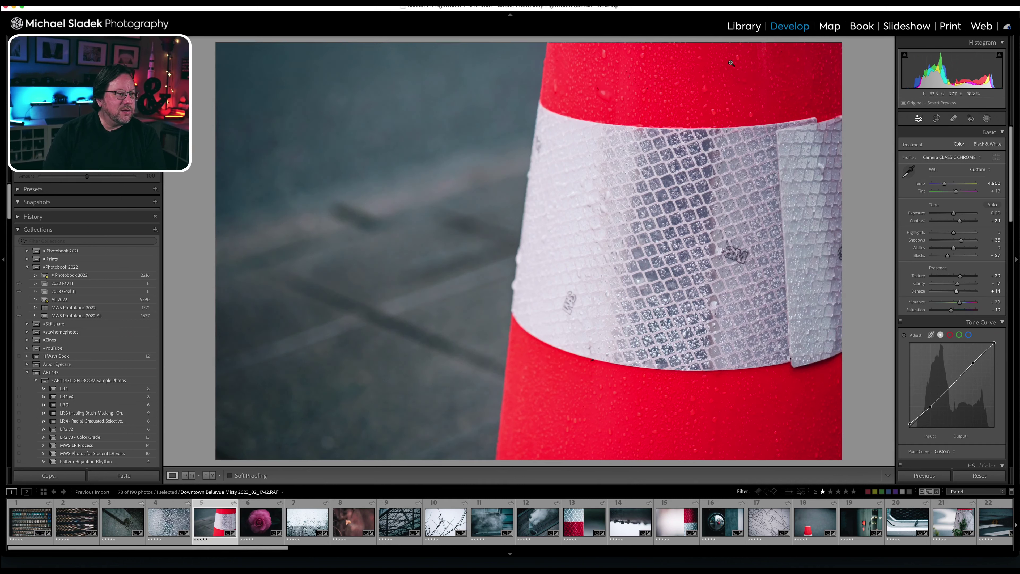
pyautogui.moveTo(355, 123)
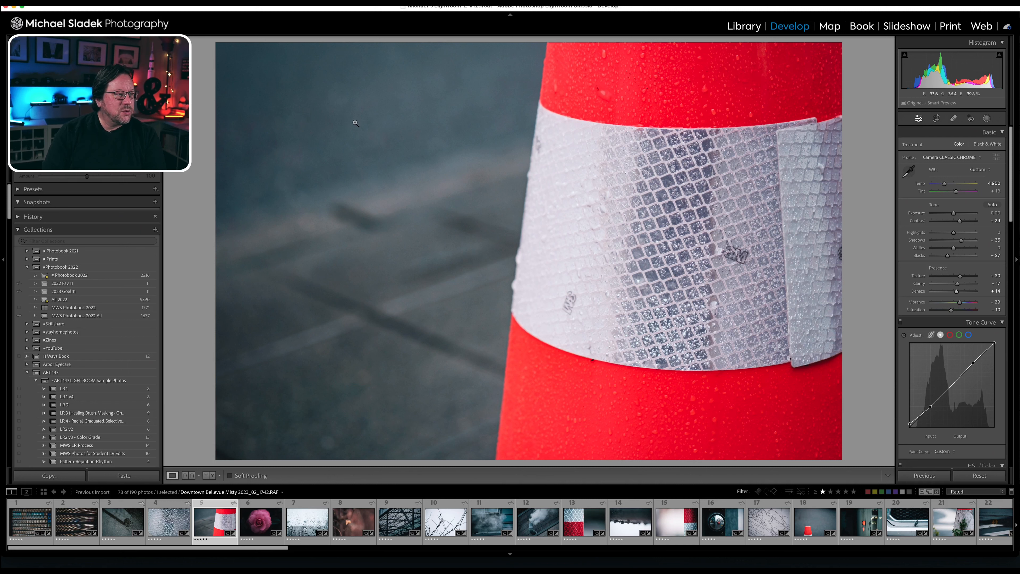
pyautogui.moveTo(727, 89)
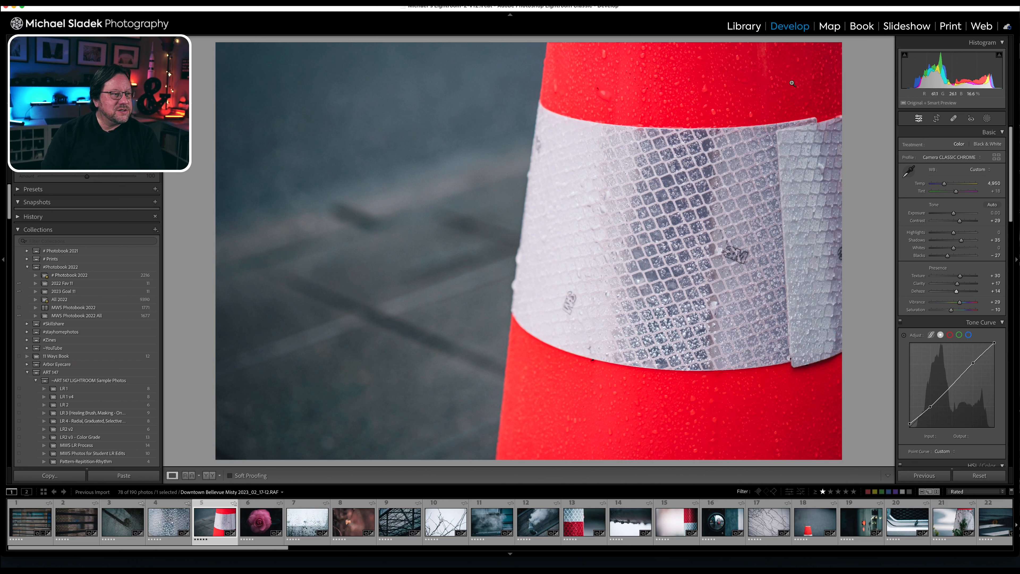
pyautogui.moveTo(387, 64)
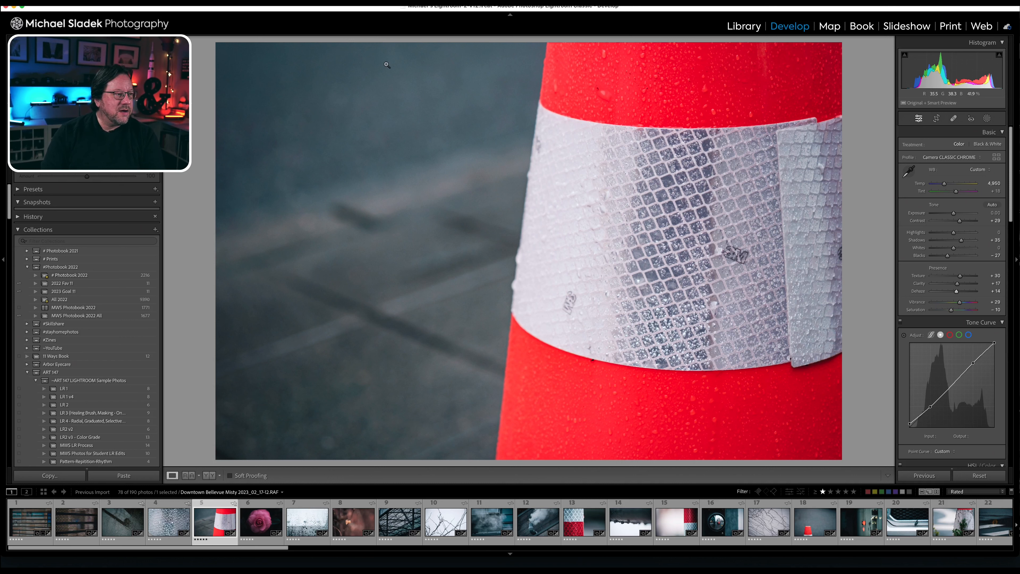
pyautogui.moveTo(379, 122)
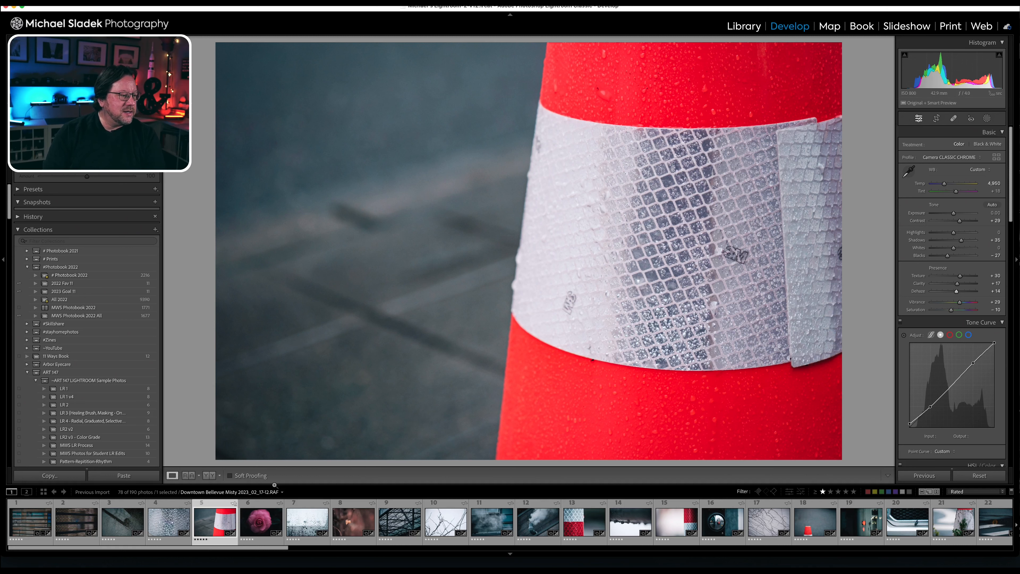
pyautogui.click(261, 521)
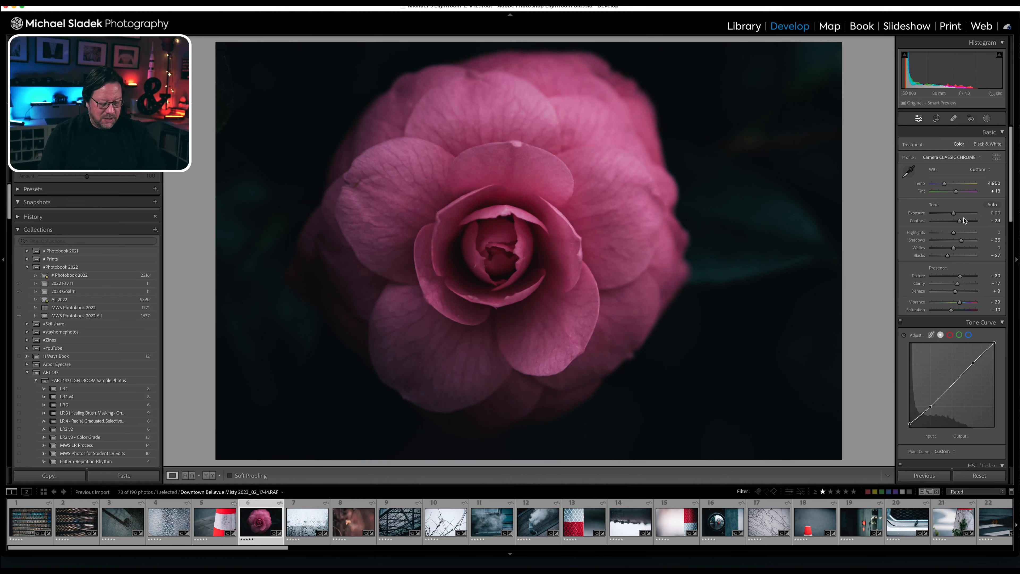
# Scroll the filmstrip to the end to reach the yellow-backpack-behind-glass photo
pyautogui.click(936, 118)
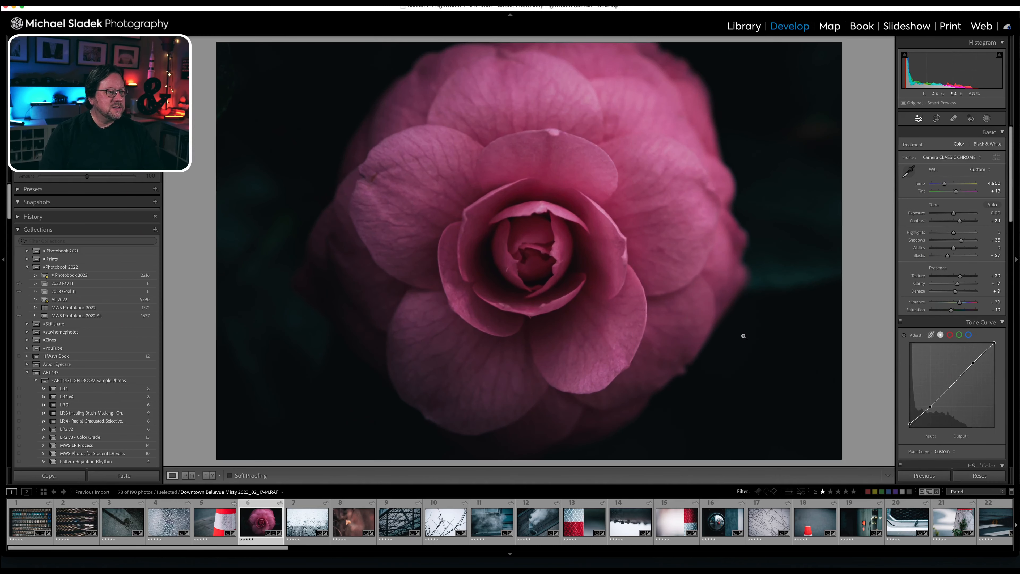
pyautogui.click(936, 119)
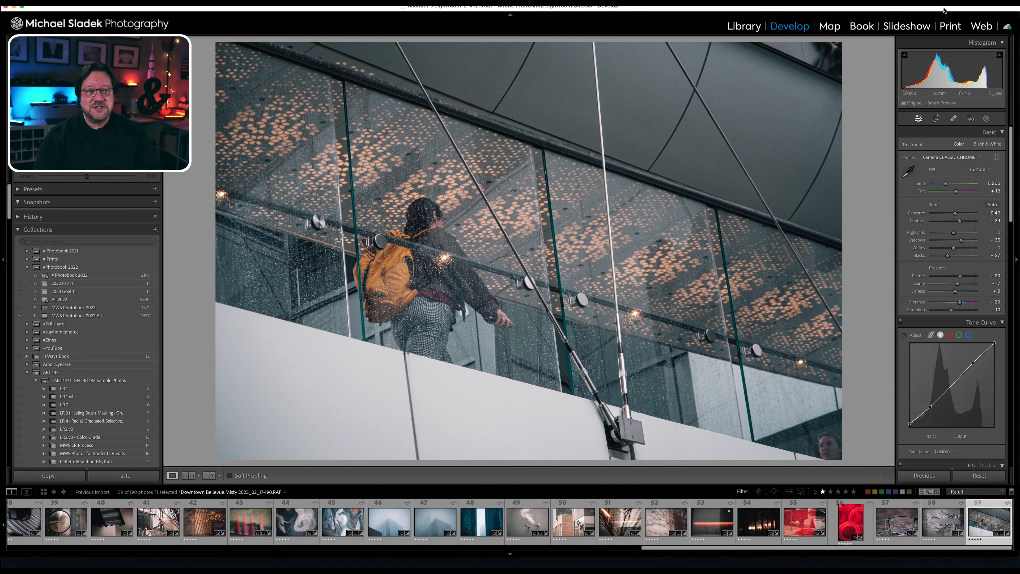
pyautogui.moveTo(825, 424)
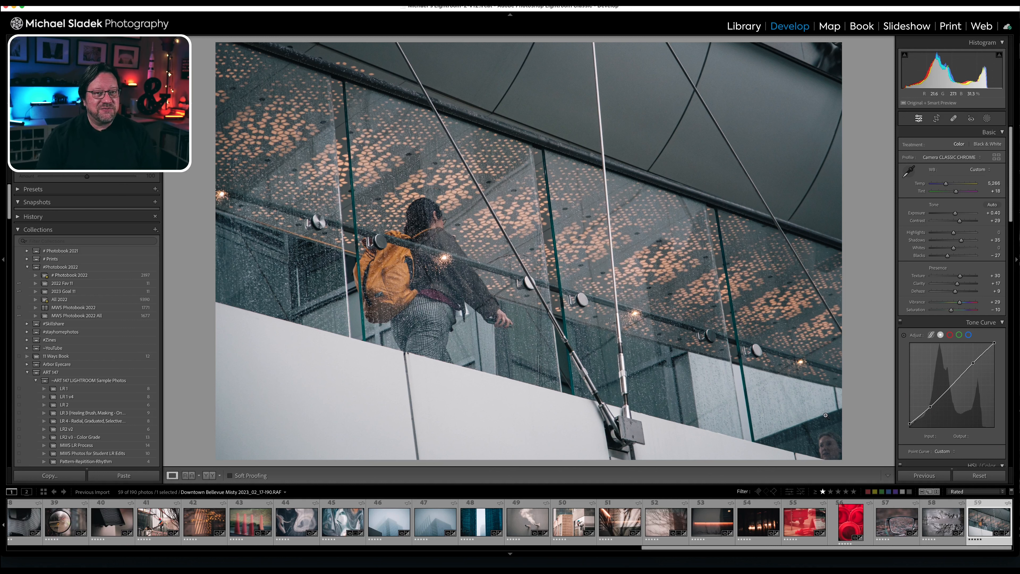
pyautogui.moveTo(525, 317)
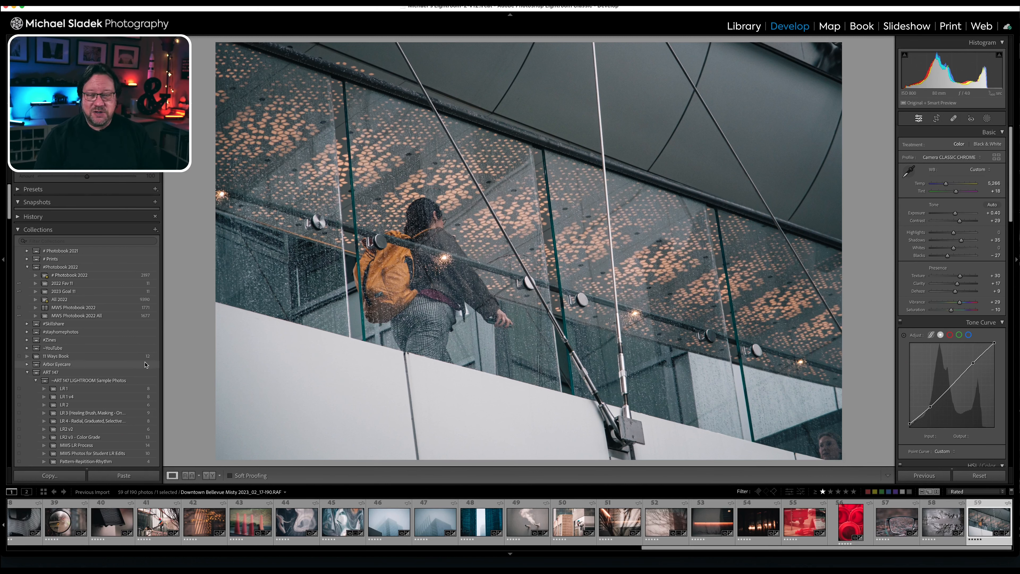
pyautogui.moveTo(169, 393)
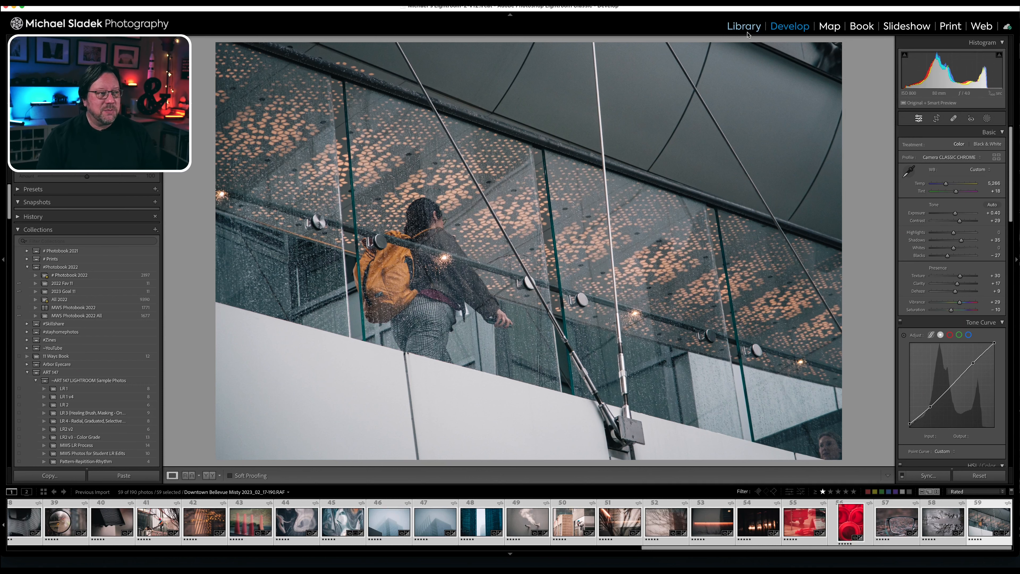
# Return to the Library grid and bring up the Export dialog for the 59 selected photos
pyautogui.click(743, 26)
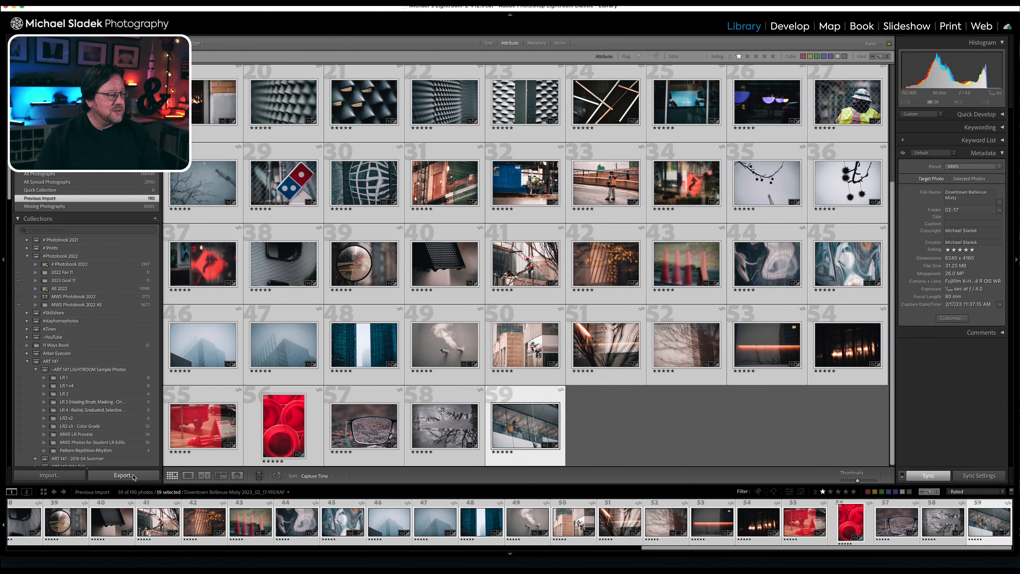
pyautogui.click(121, 476)
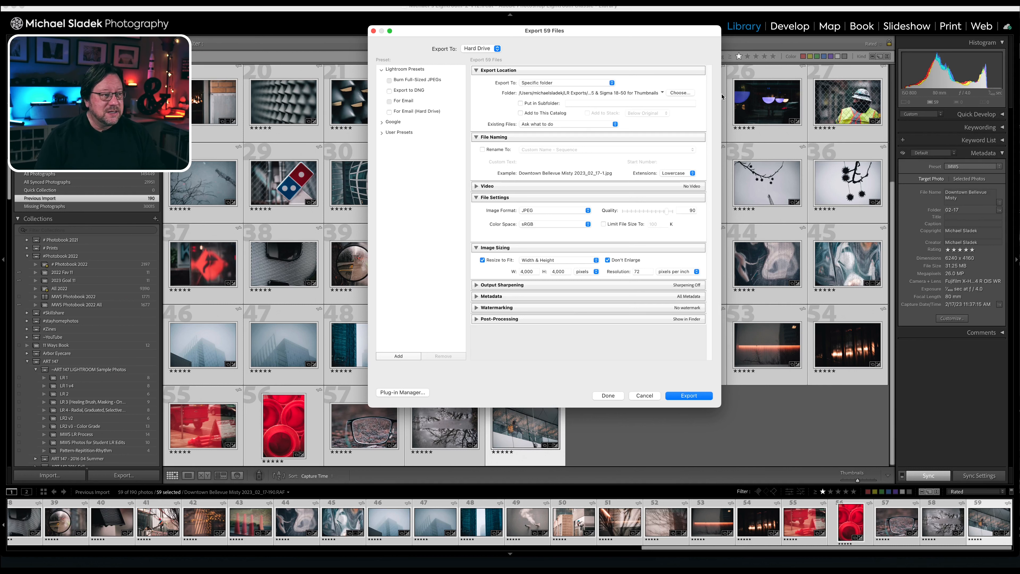
pyautogui.moveTo(616, 150)
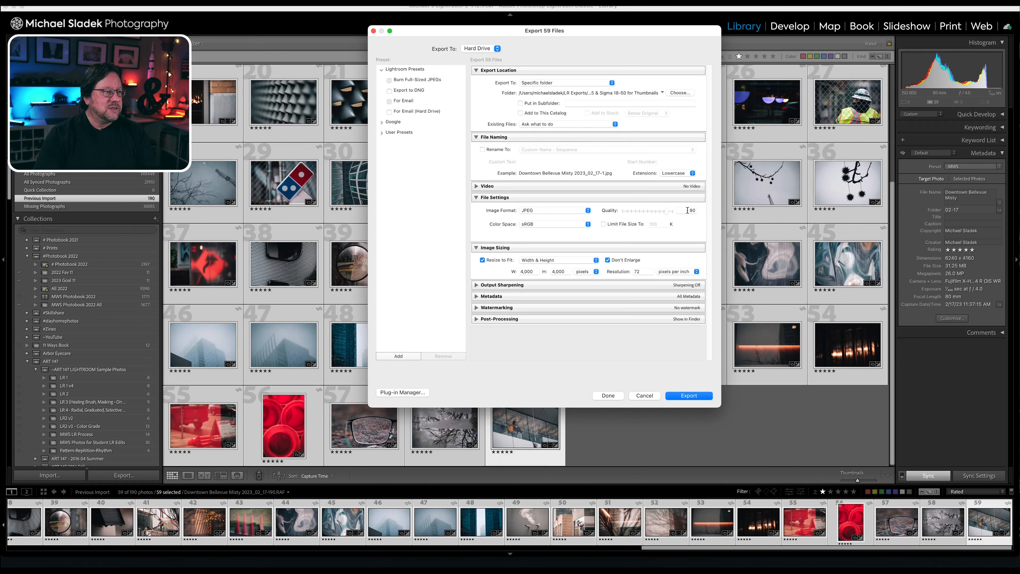
pyautogui.moveTo(510, 268)
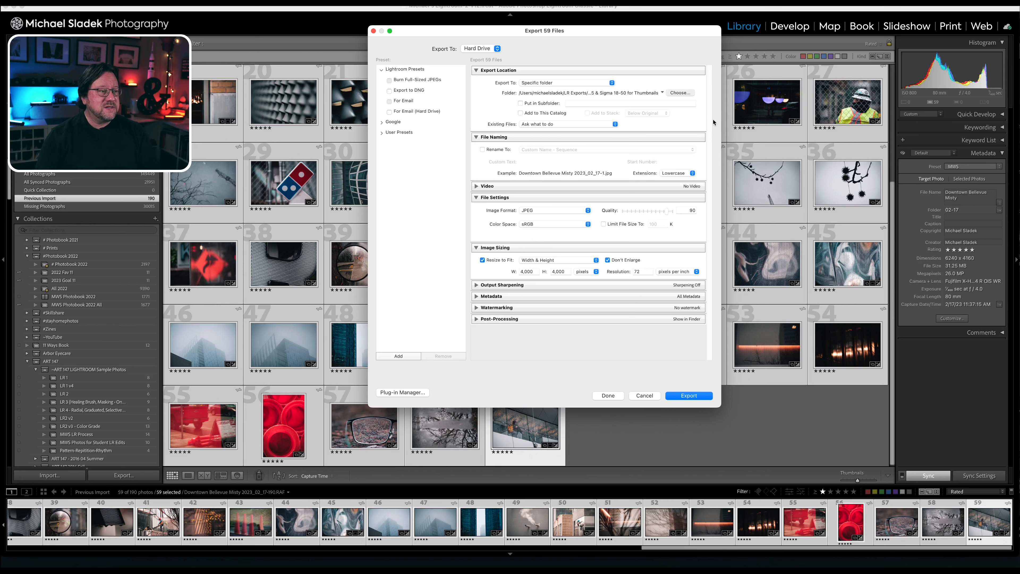
# Browse the export destination to LR Exports > Out and About 2023 > Bellevue
pyautogui.click(680, 92)
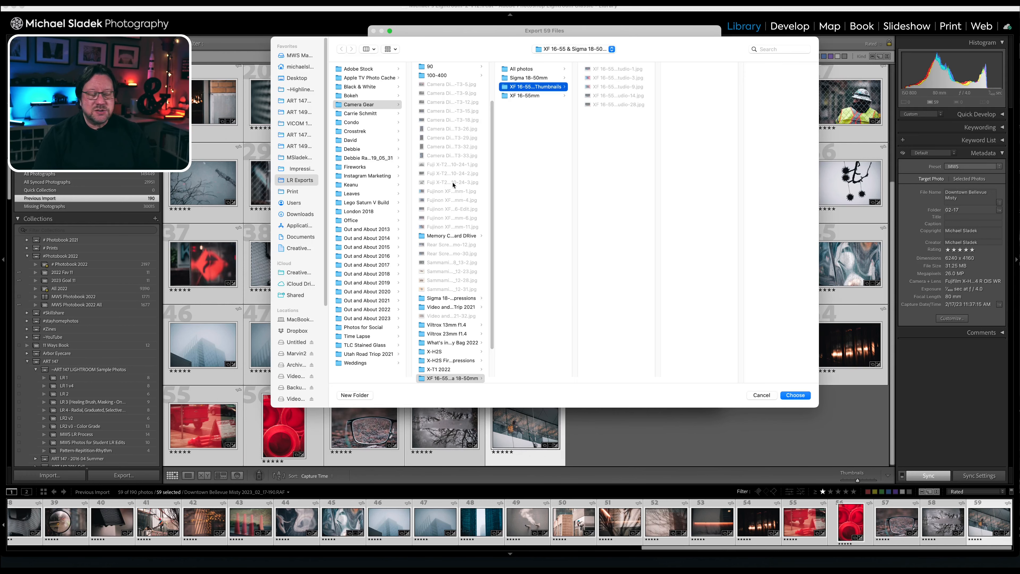
pyautogui.click(298, 181)
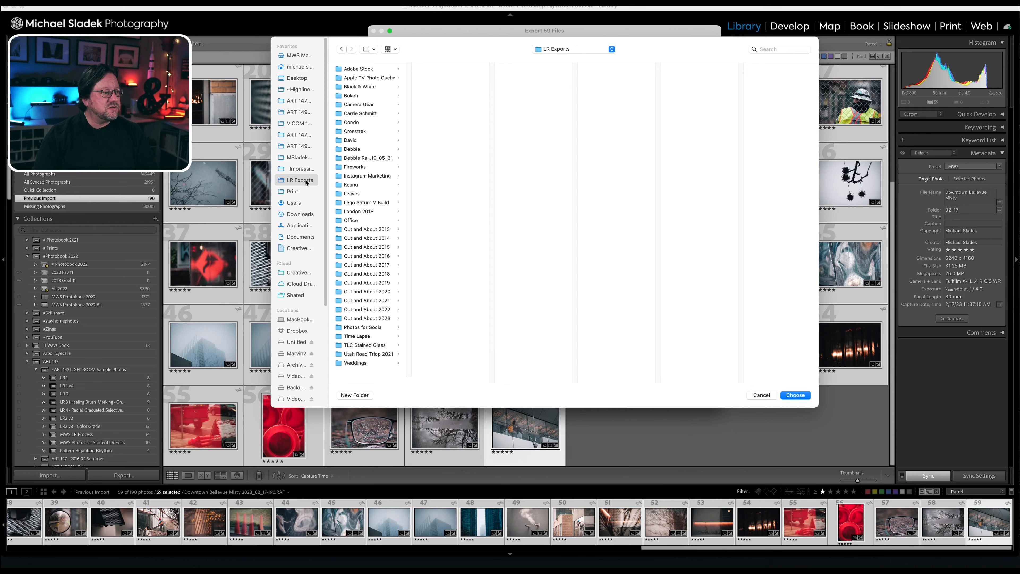
pyautogui.moveTo(414, 324)
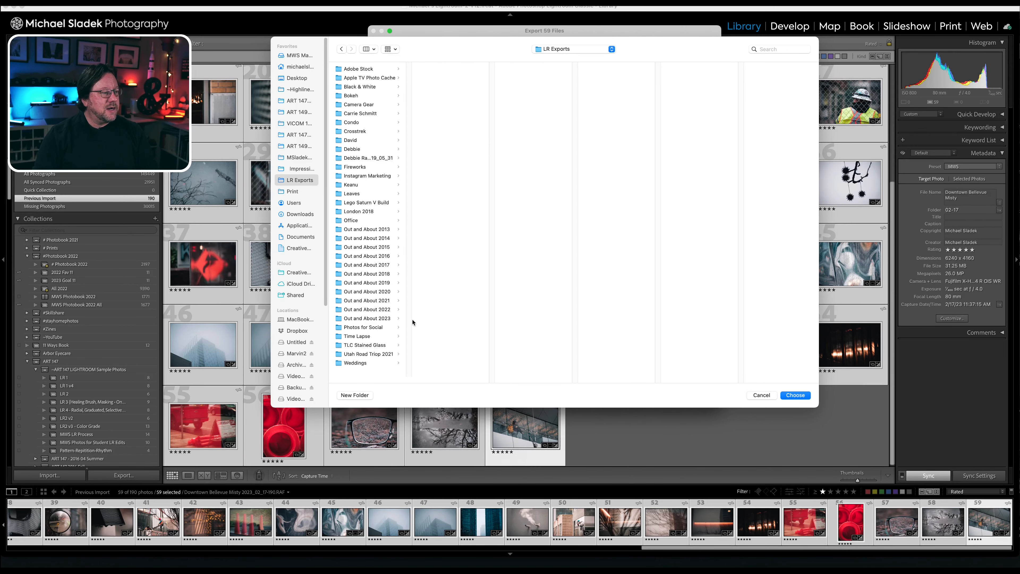
pyautogui.click(366, 318)
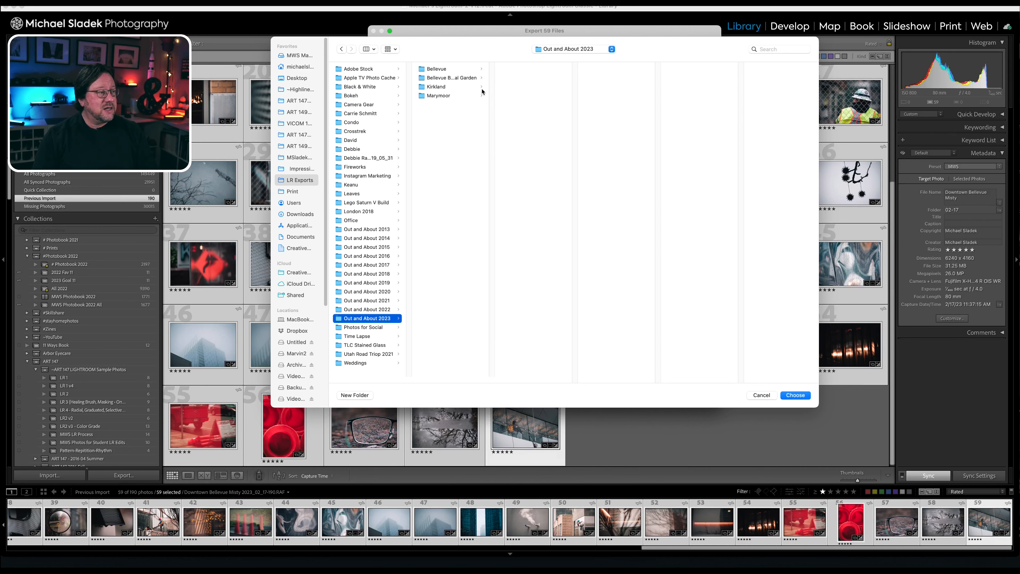
pyautogui.click(436, 69)
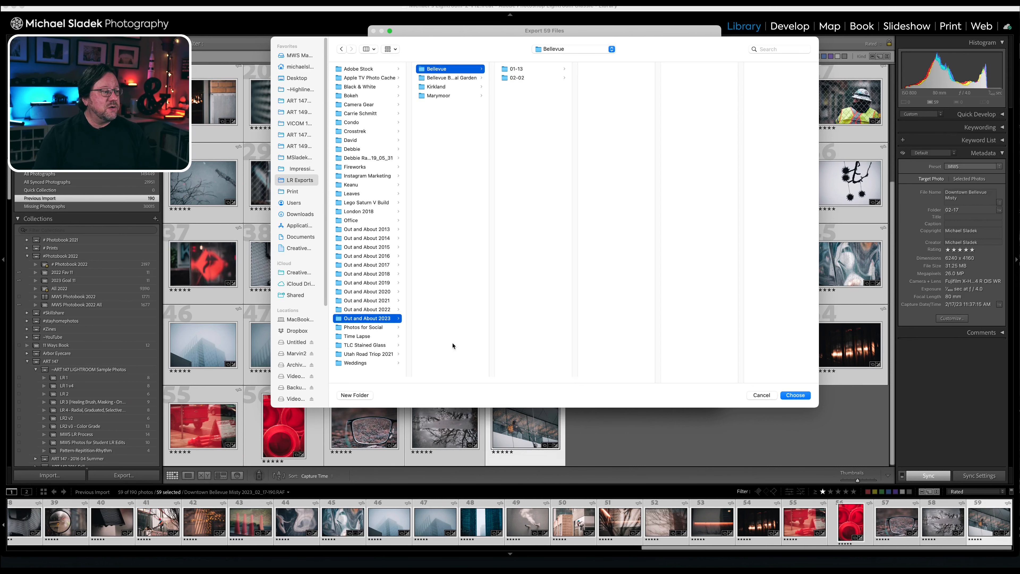
# Create a new 02-17 folder inside Bellevue, set it as destination and start exporting the 59 JPEGs
pyautogui.click(354, 395)
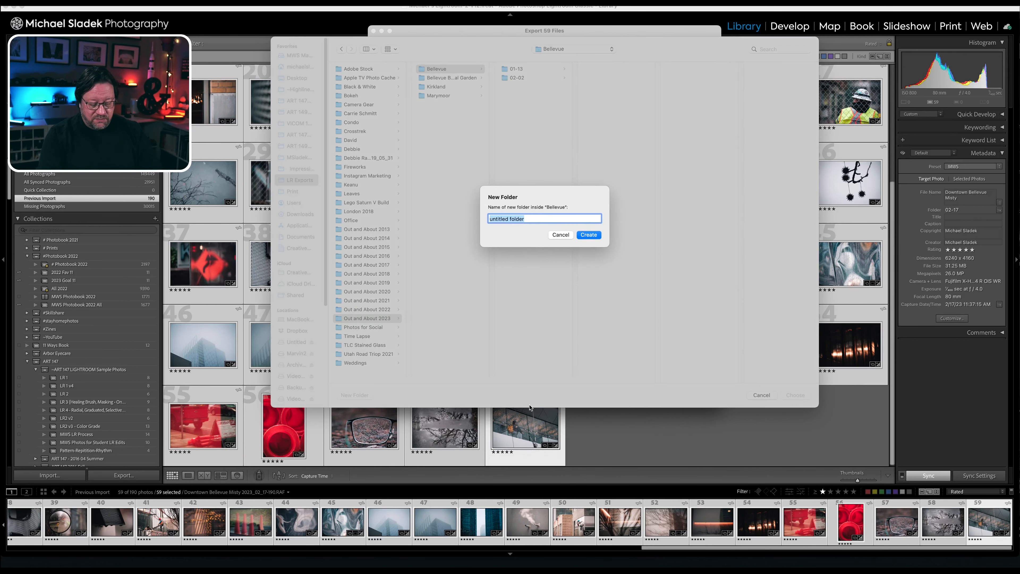
pyautogui.write('02_')
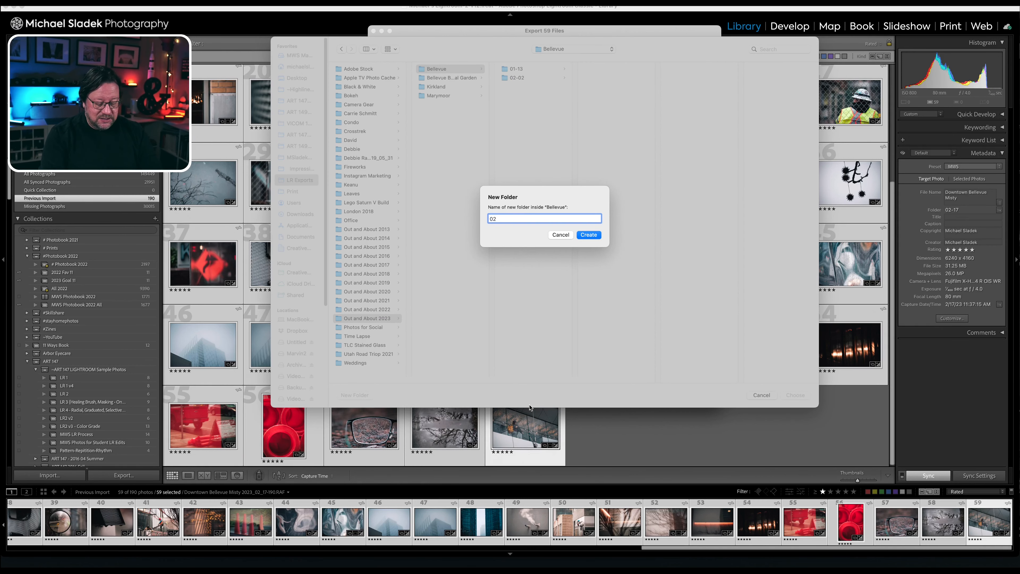
pyautogui.write('-17')
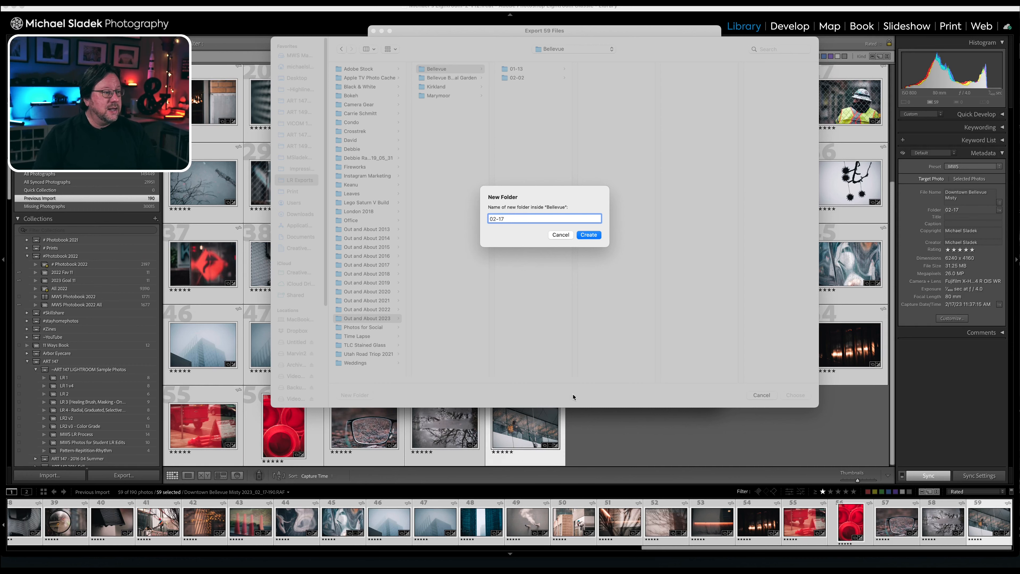
pyautogui.click(588, 234)
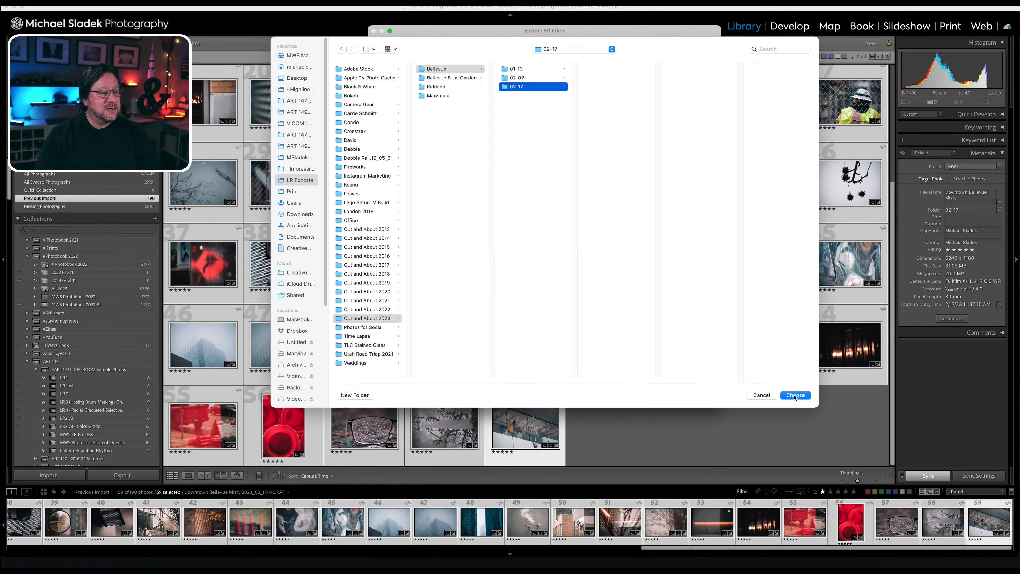
pyautogui.click(795, 395)
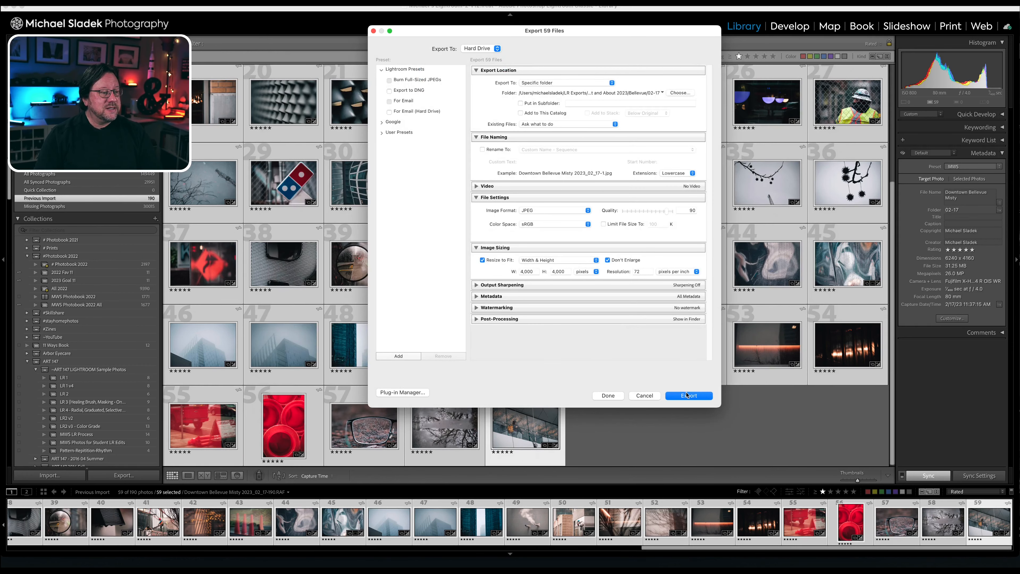
pyautogui.click(688, 395)
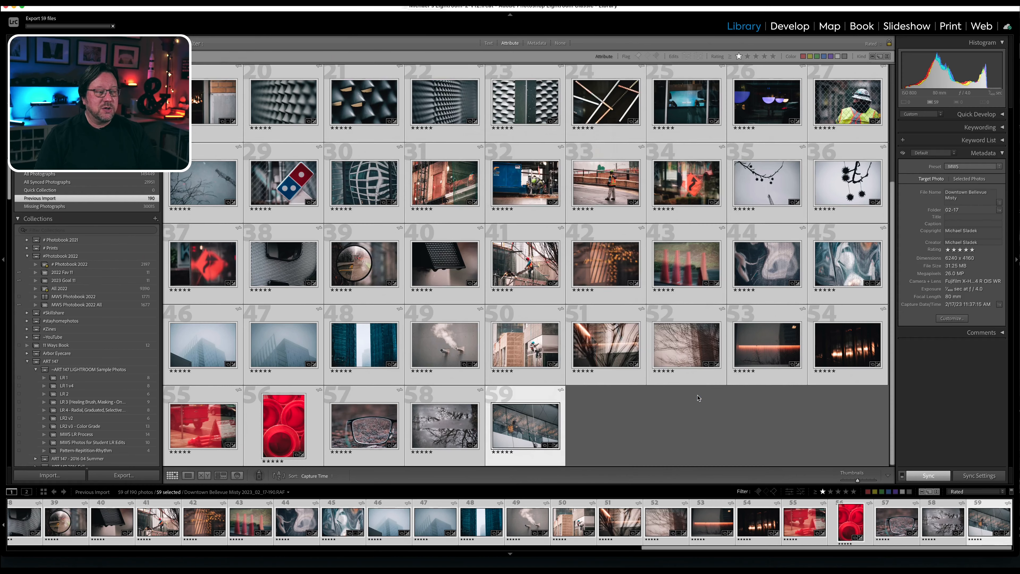